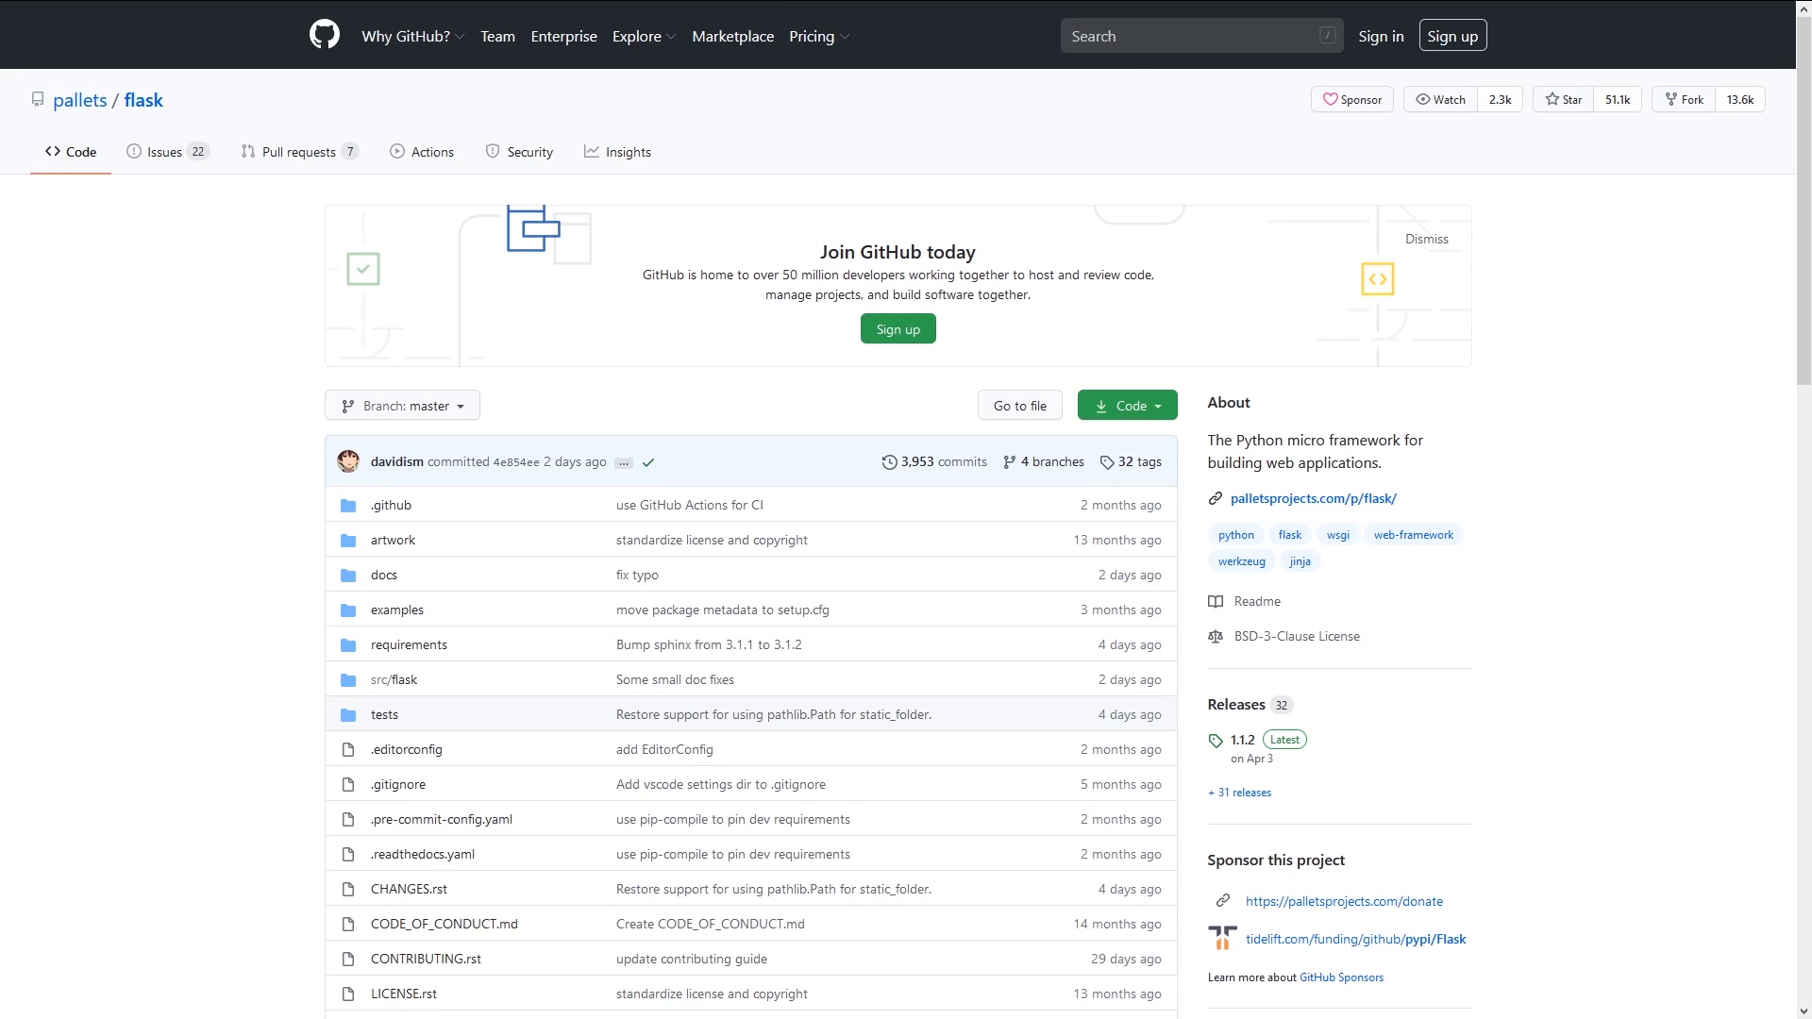
Scroll through the pallets/flask repository page on GitHub before moving to the terminal
scroll("down", 3)
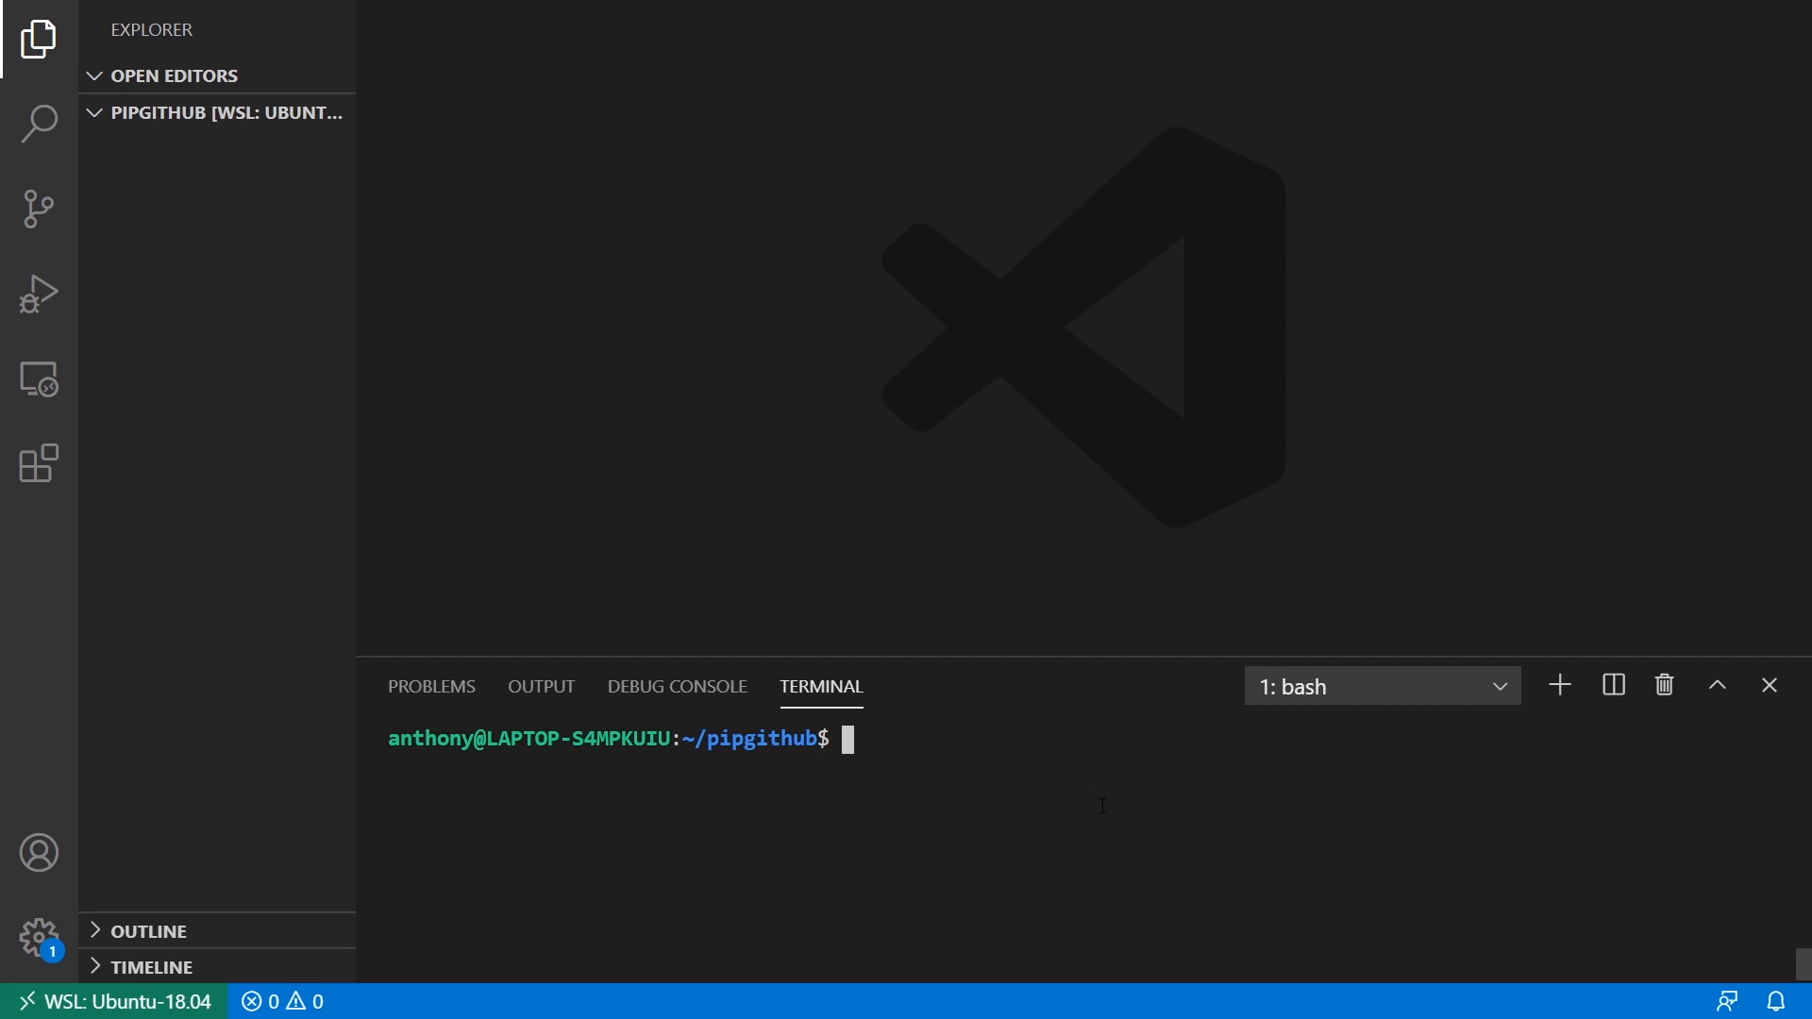
Create and activate a virtual environment named env, then install Flask from PyPI
type("python -m venv env")
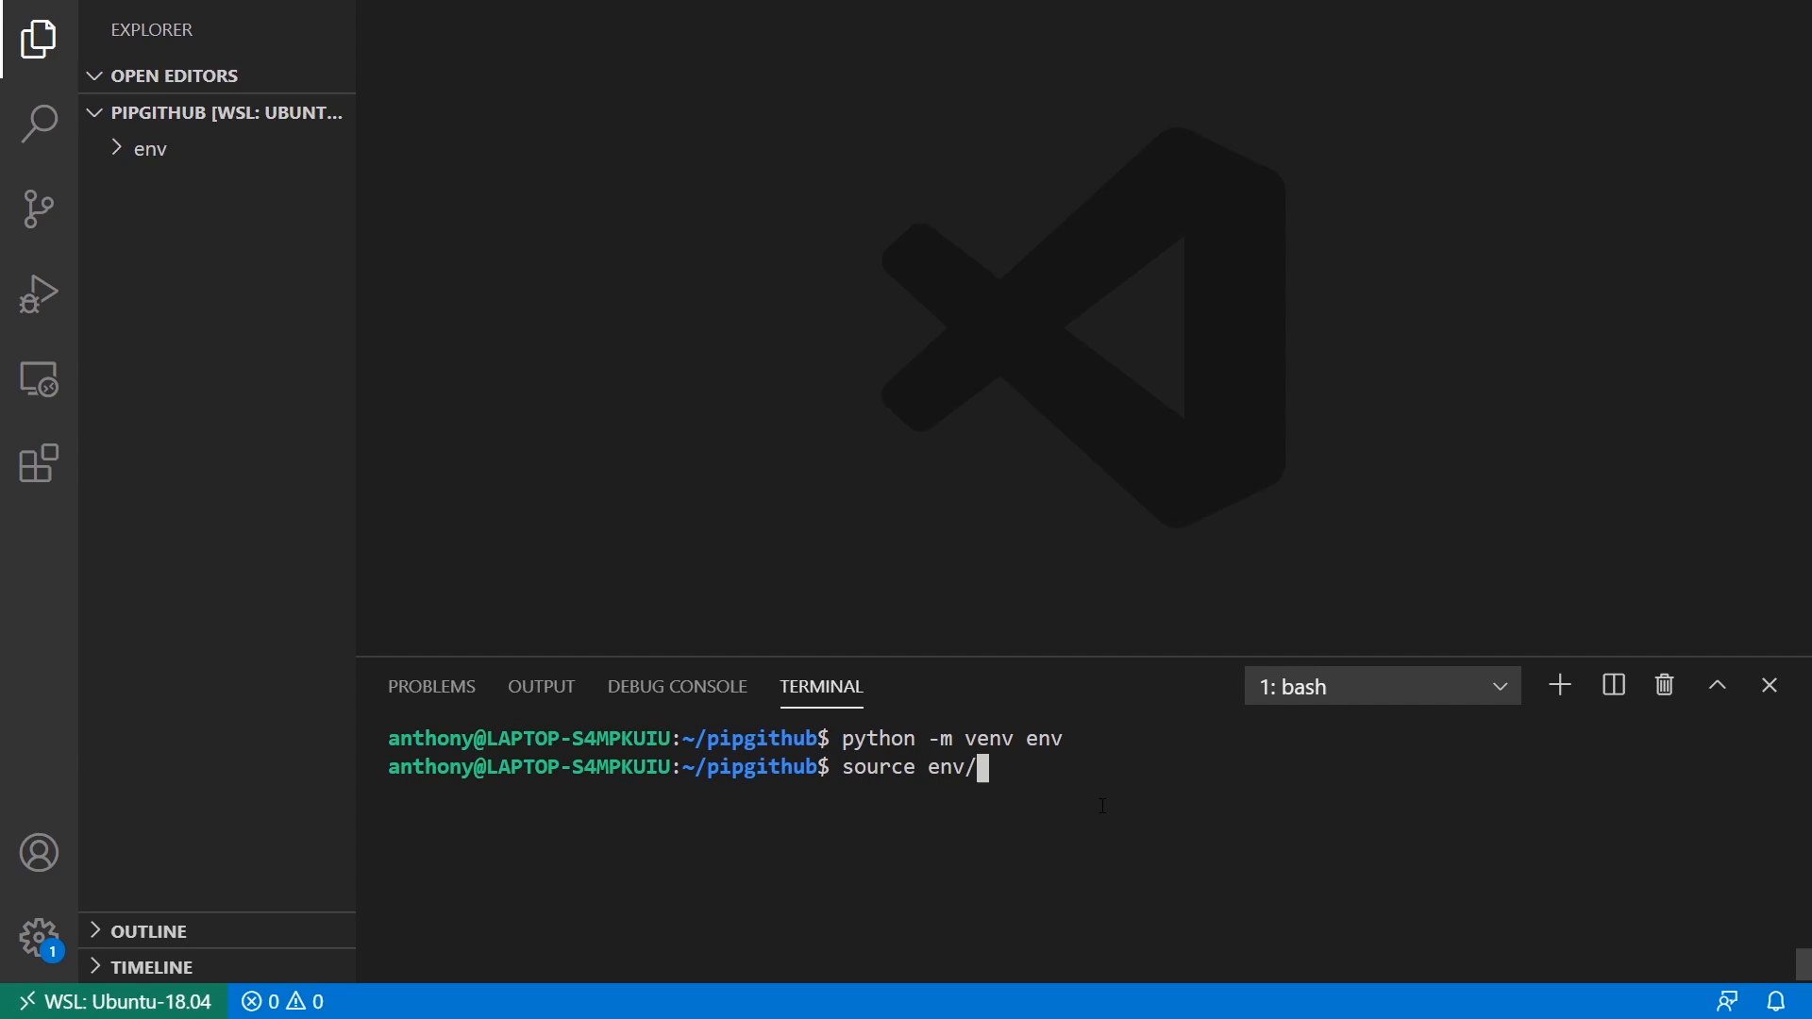
type("bin/activate")
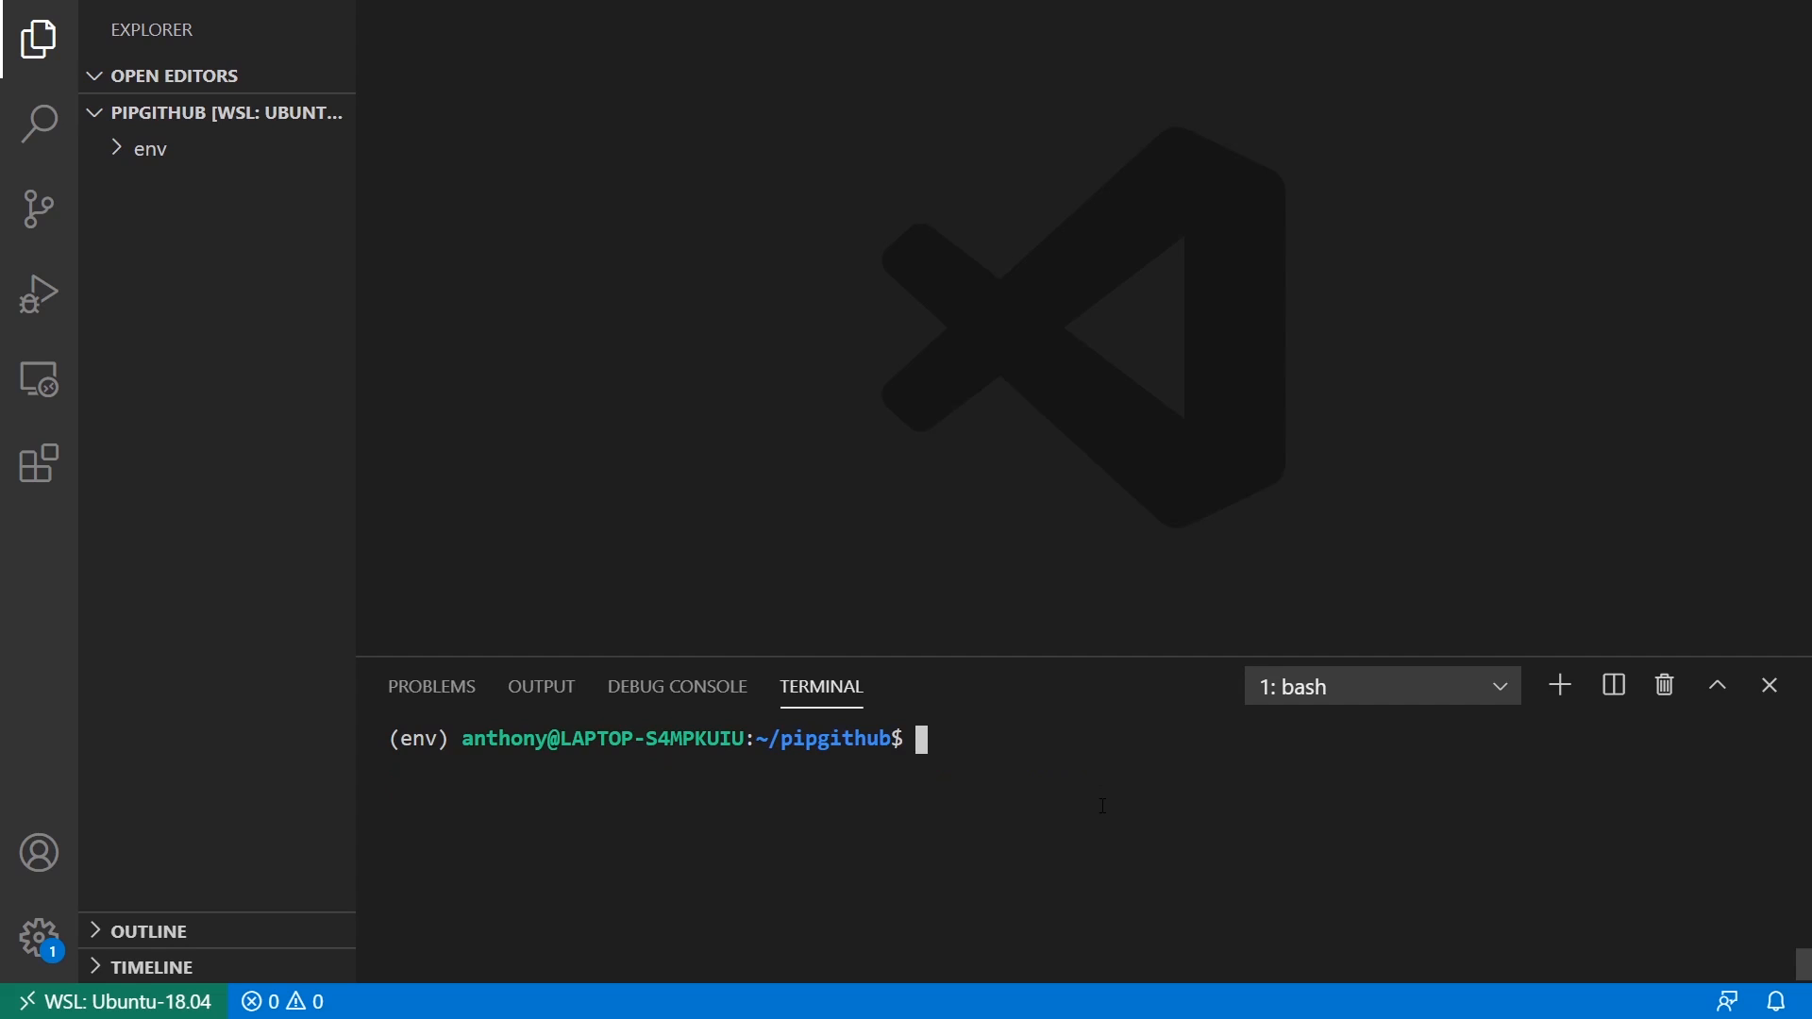
type("pip install")
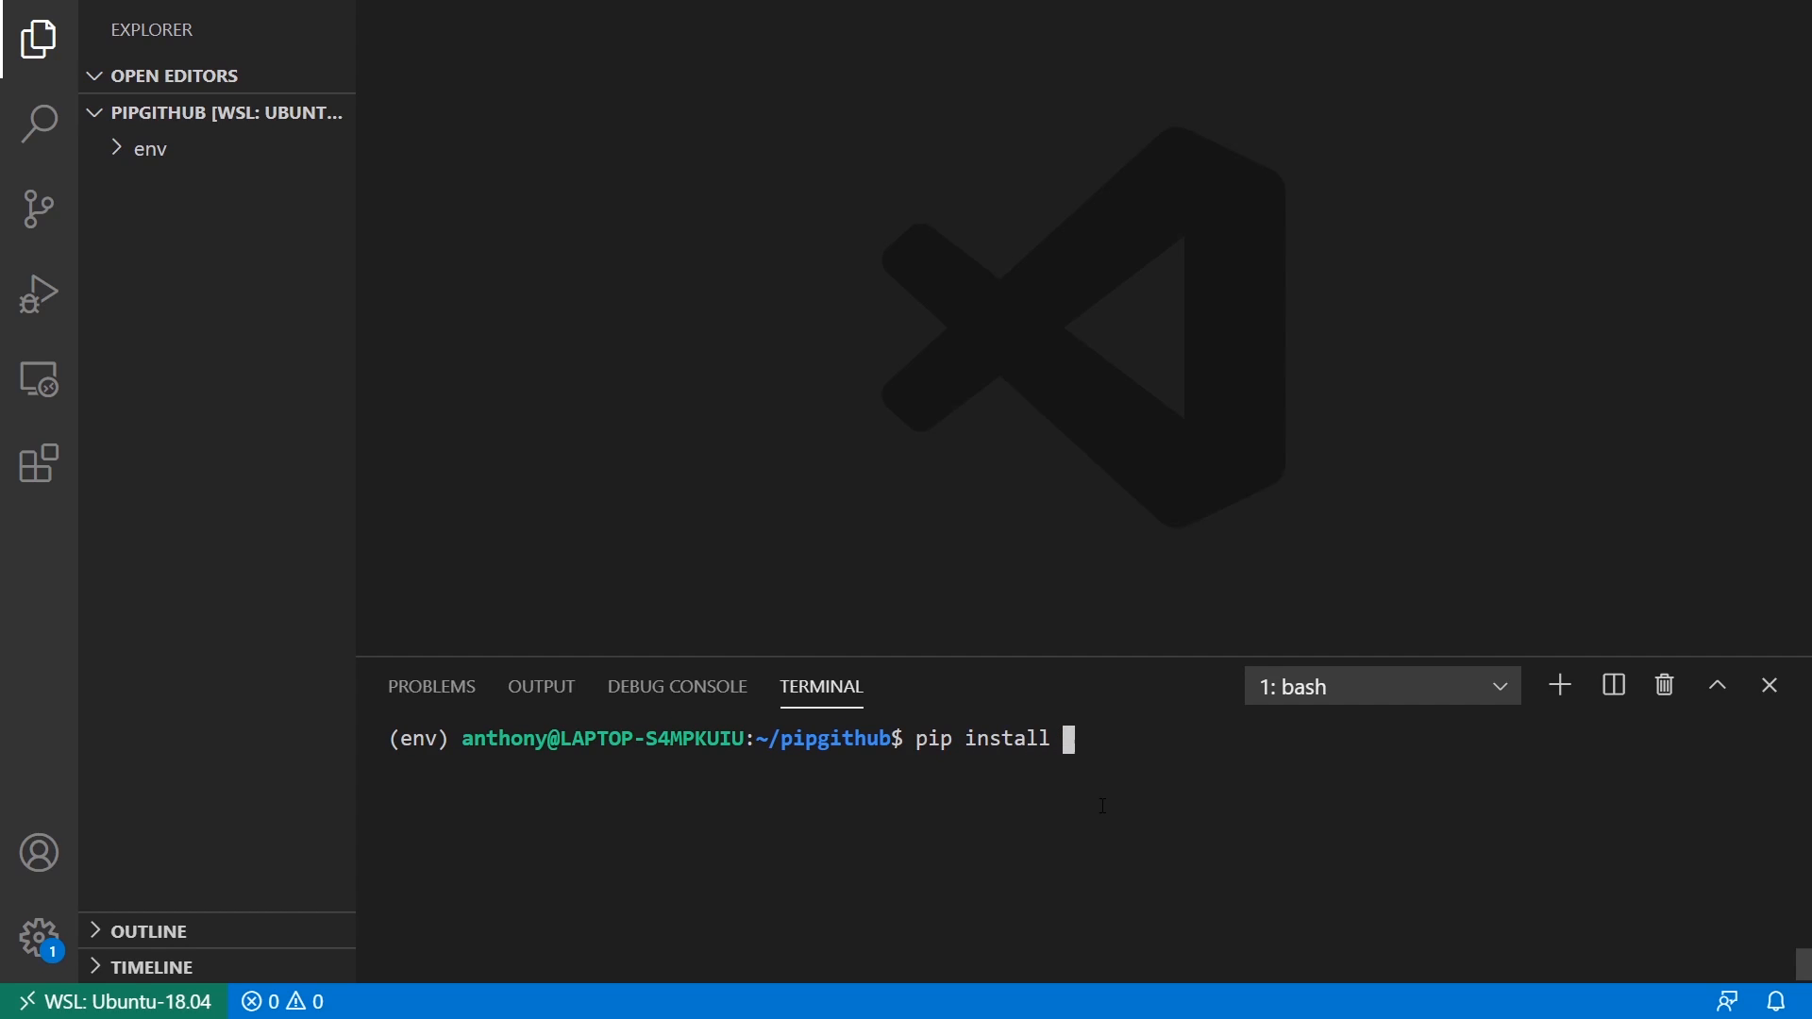
type("flask")
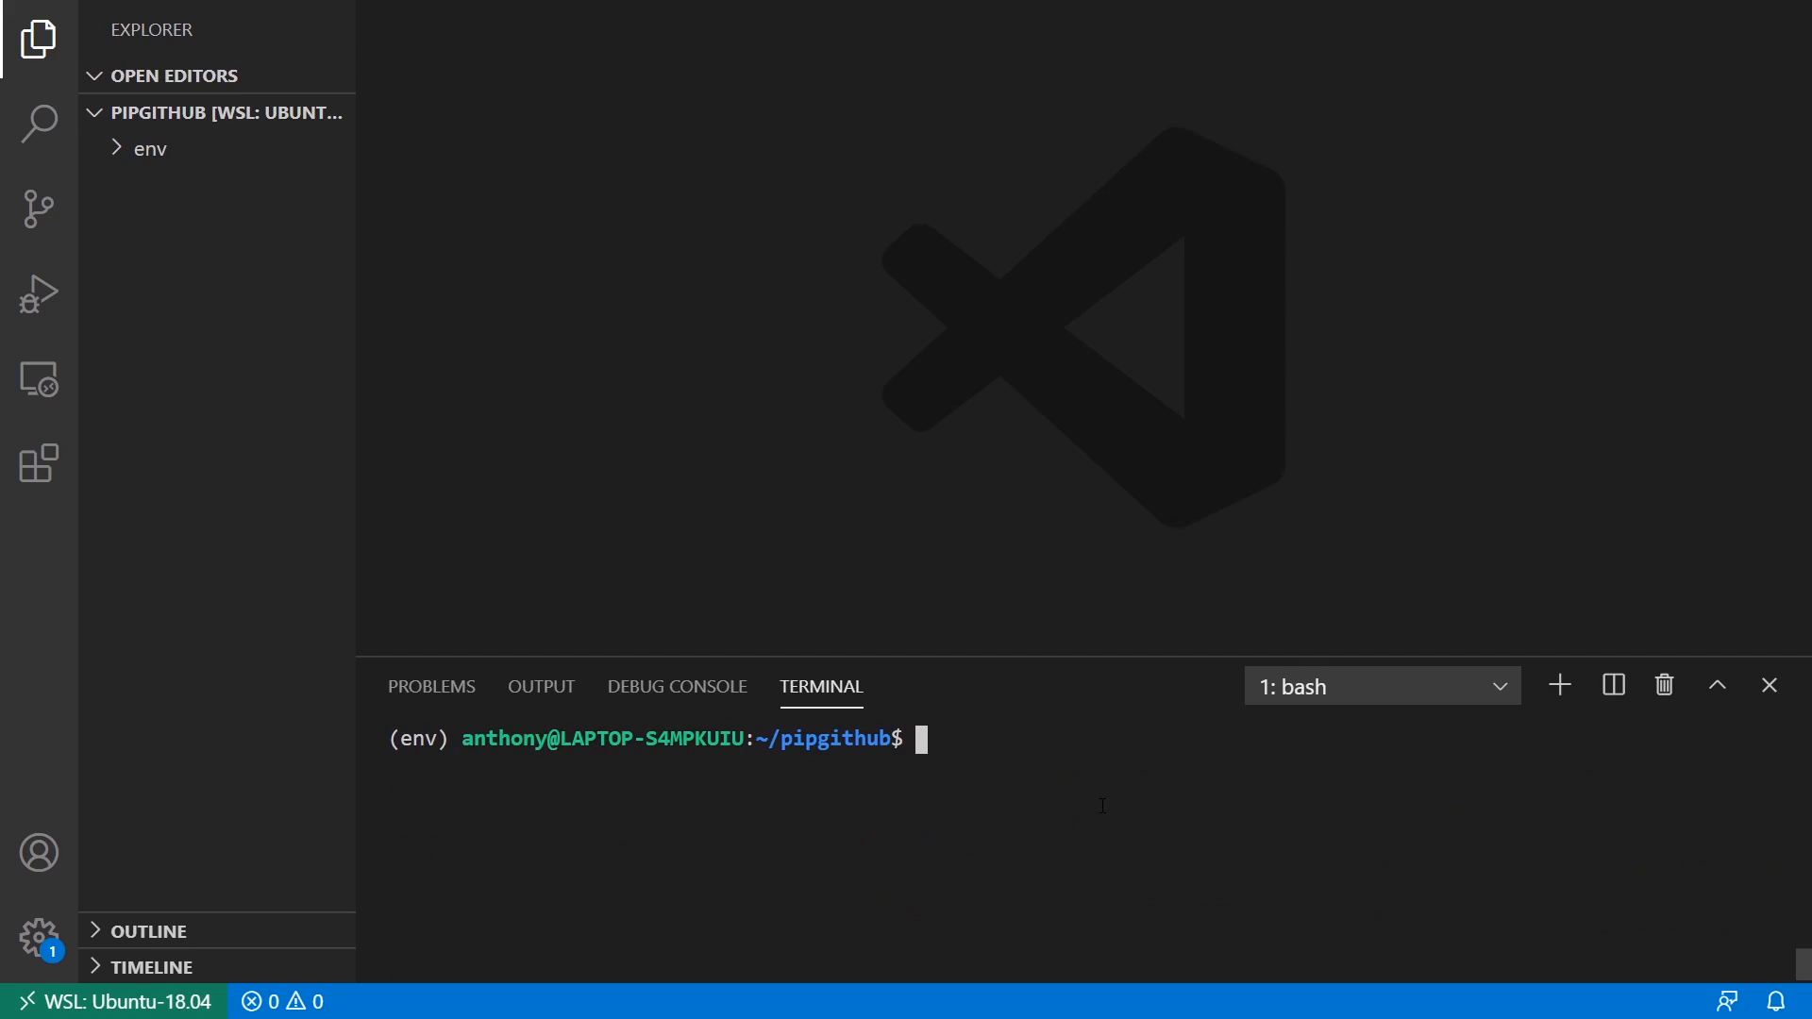
List Flask 1.1.2 and its dependencies with pip freeze, then uninstall Flask
type("pip freeze")
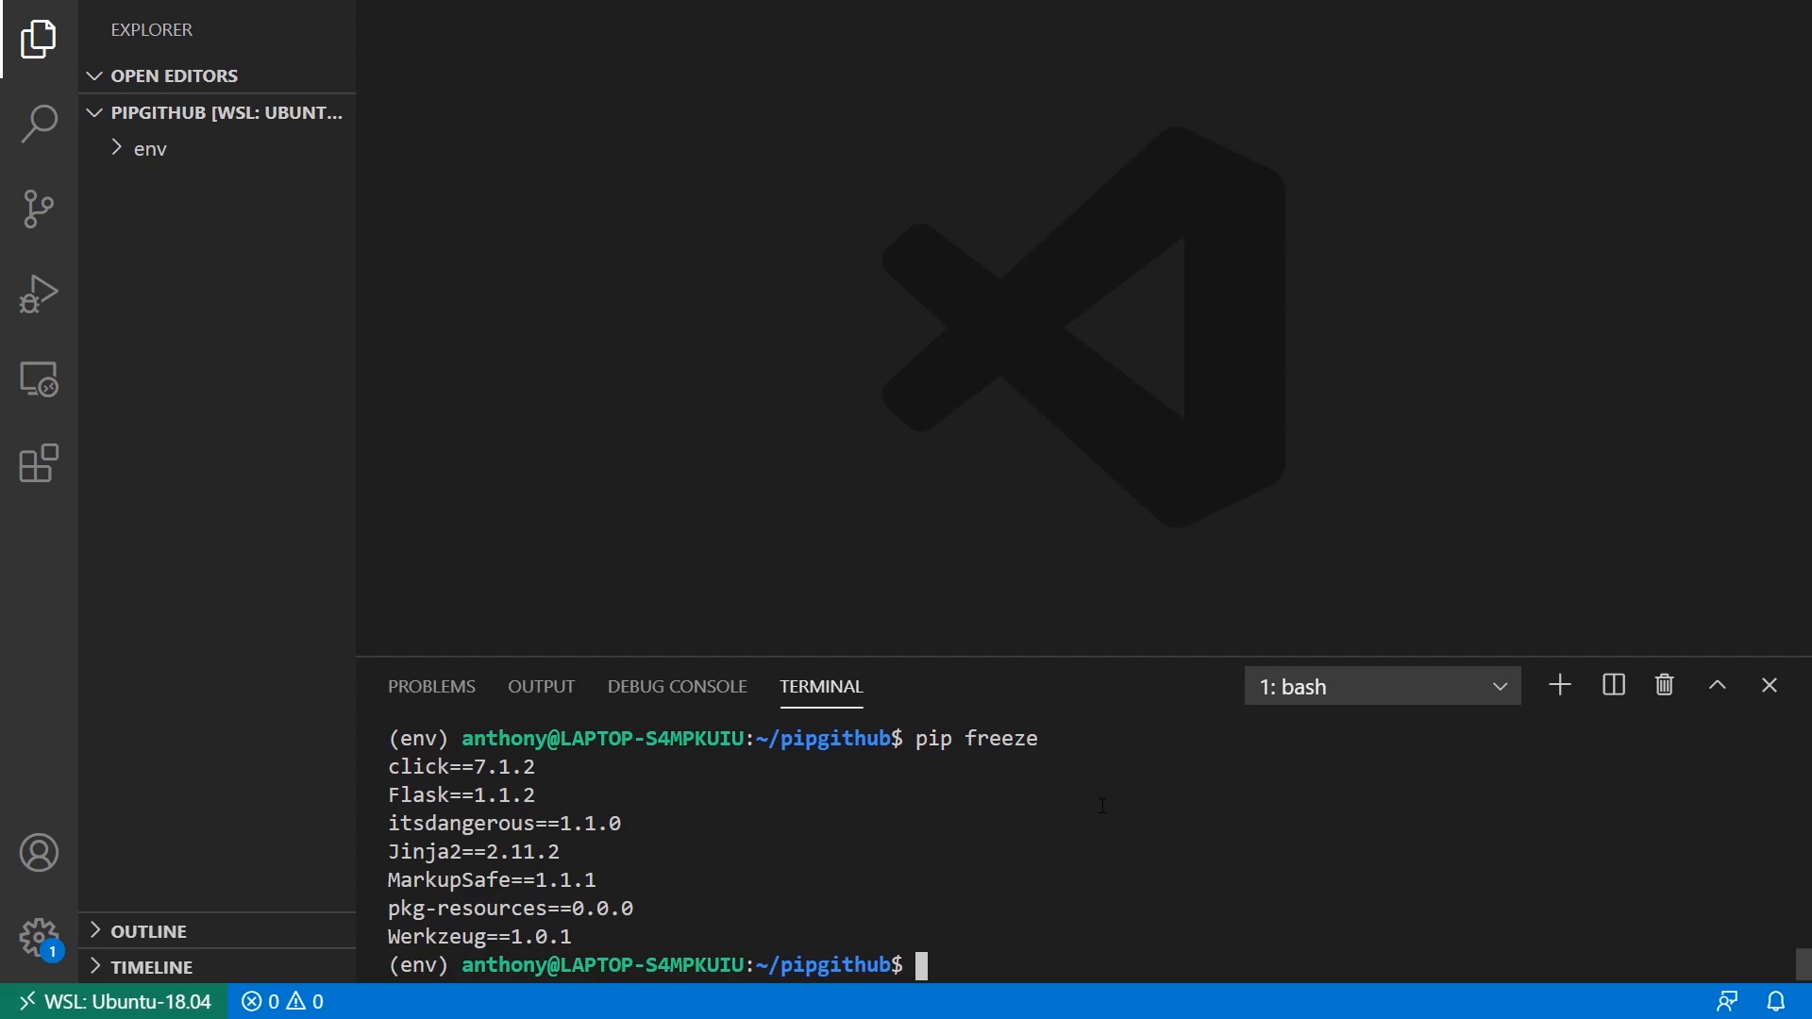
type("pip uninstall")
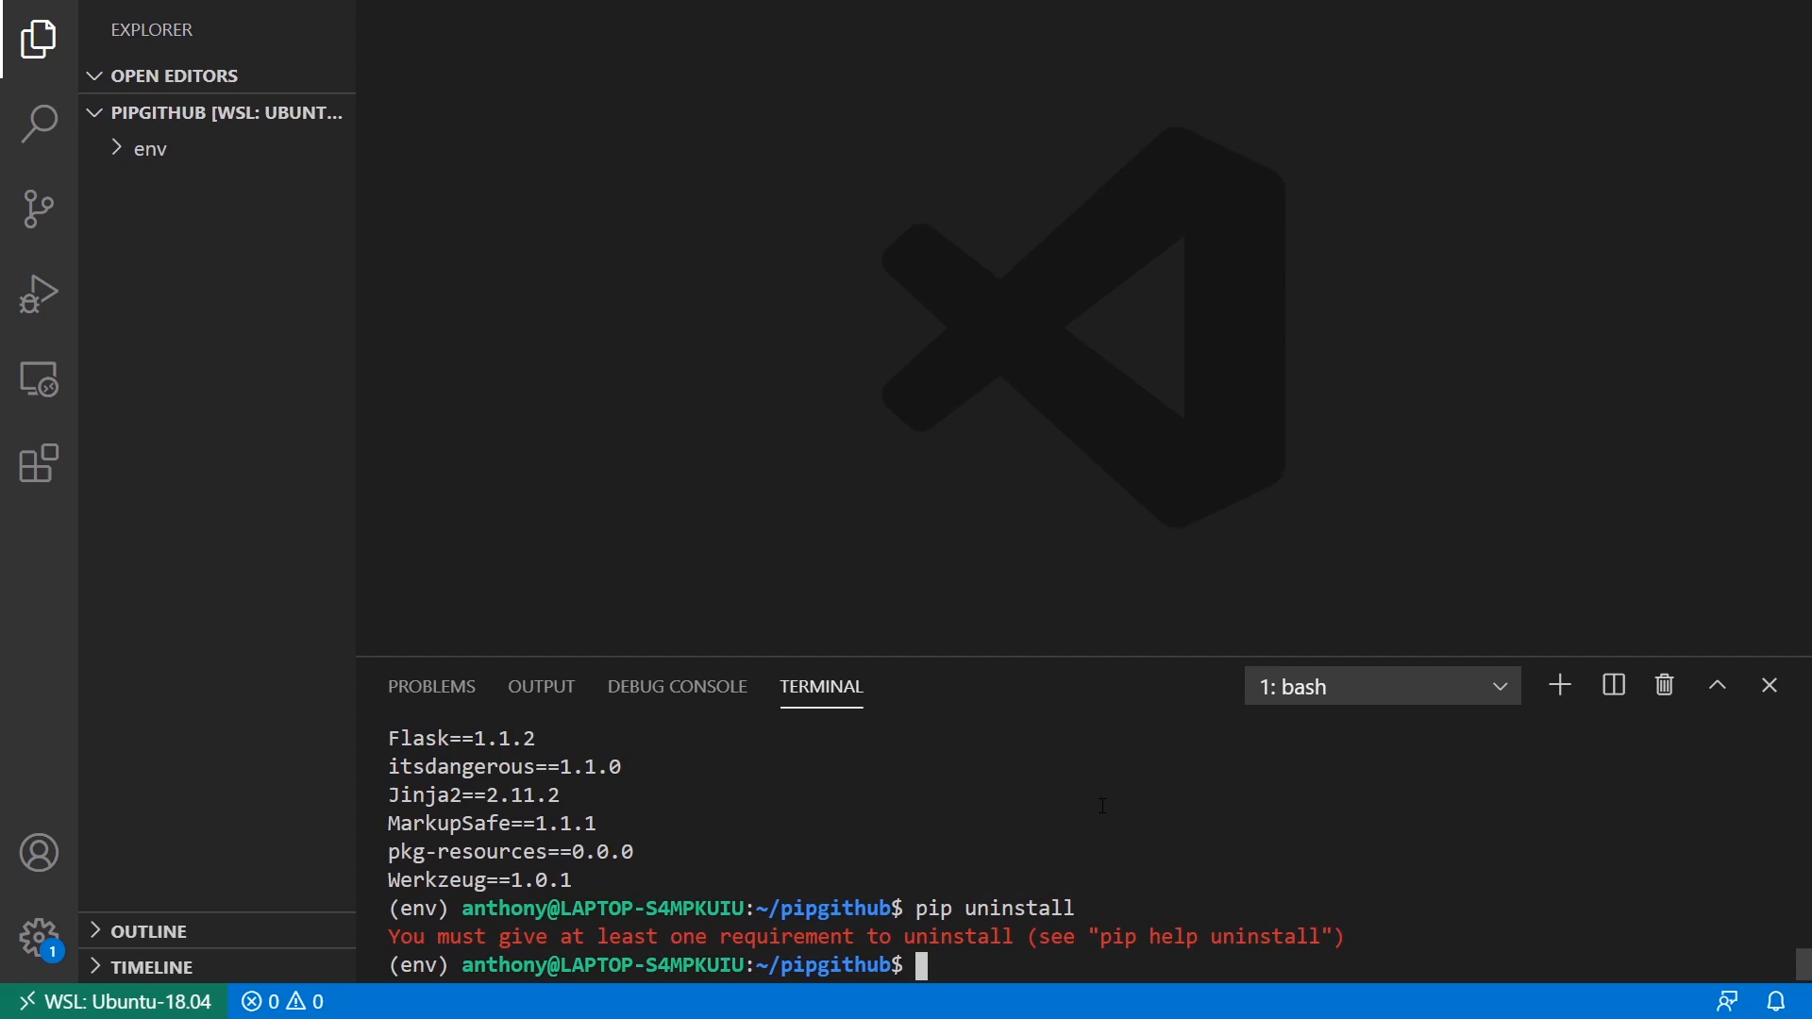
type("pip uninstall flask")
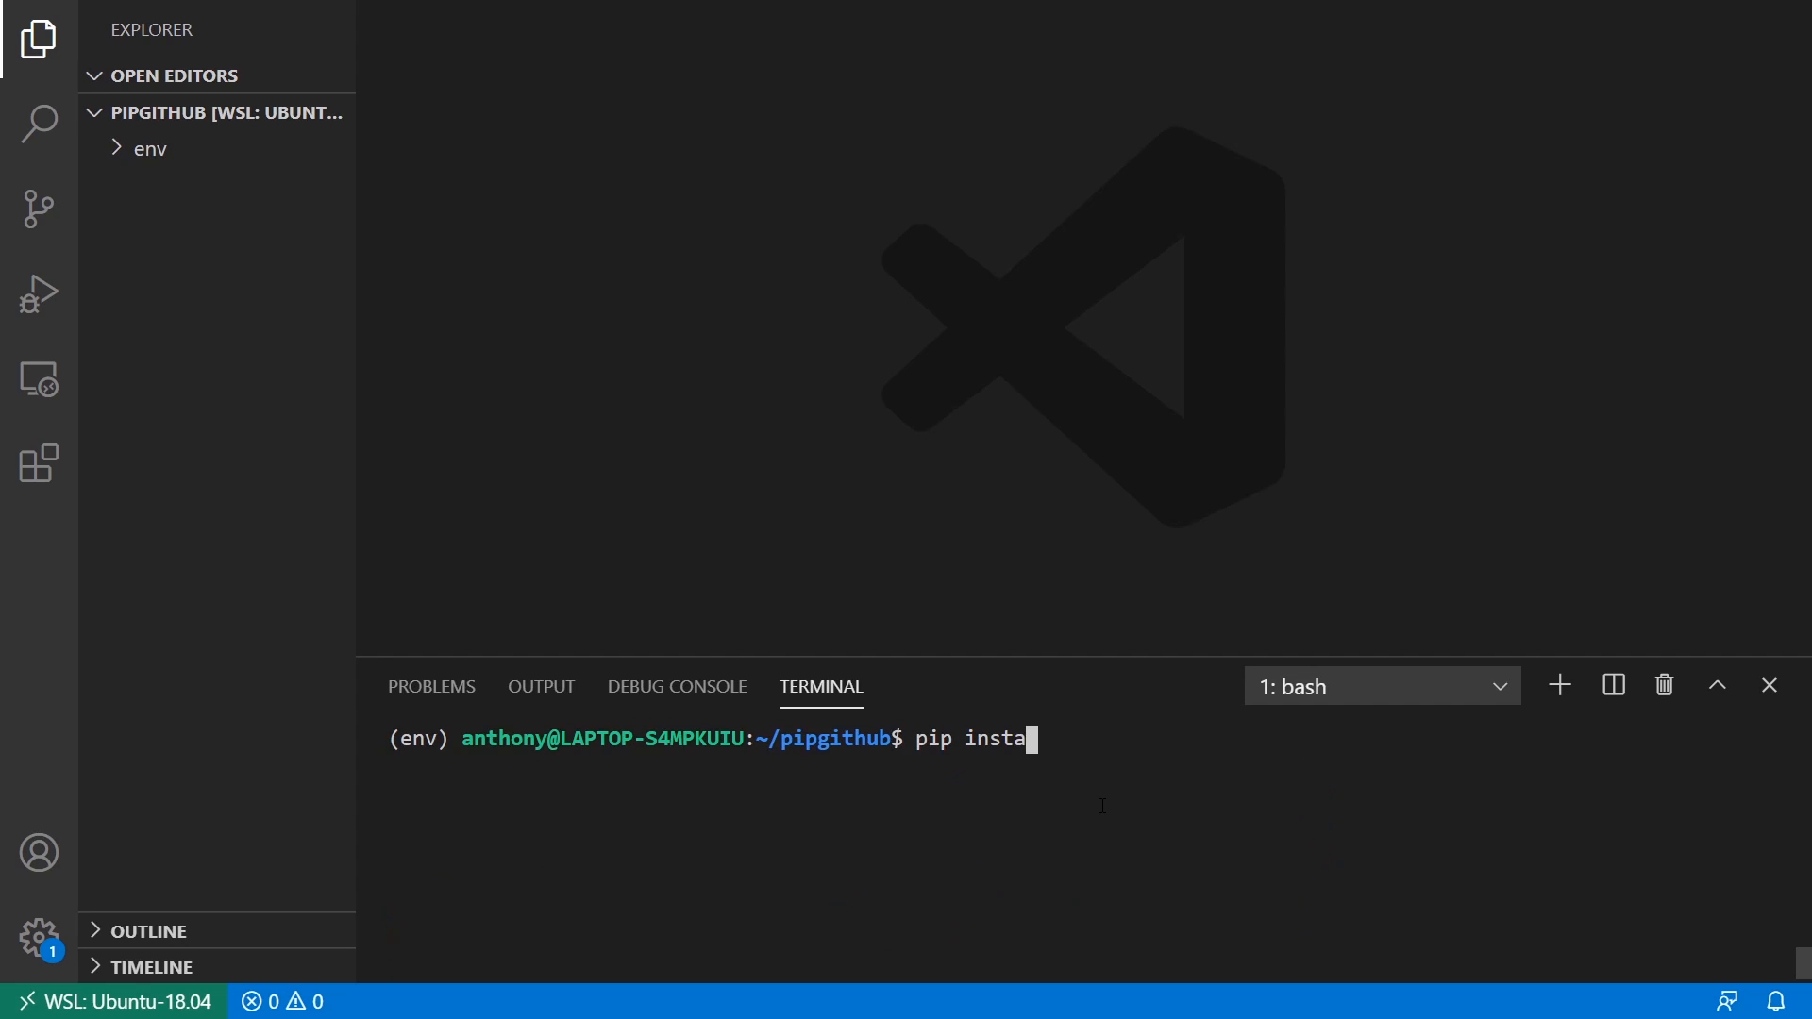
Begin pip install -e git+ and fetch the pallets/flask repository address from GitHub
type("ll")
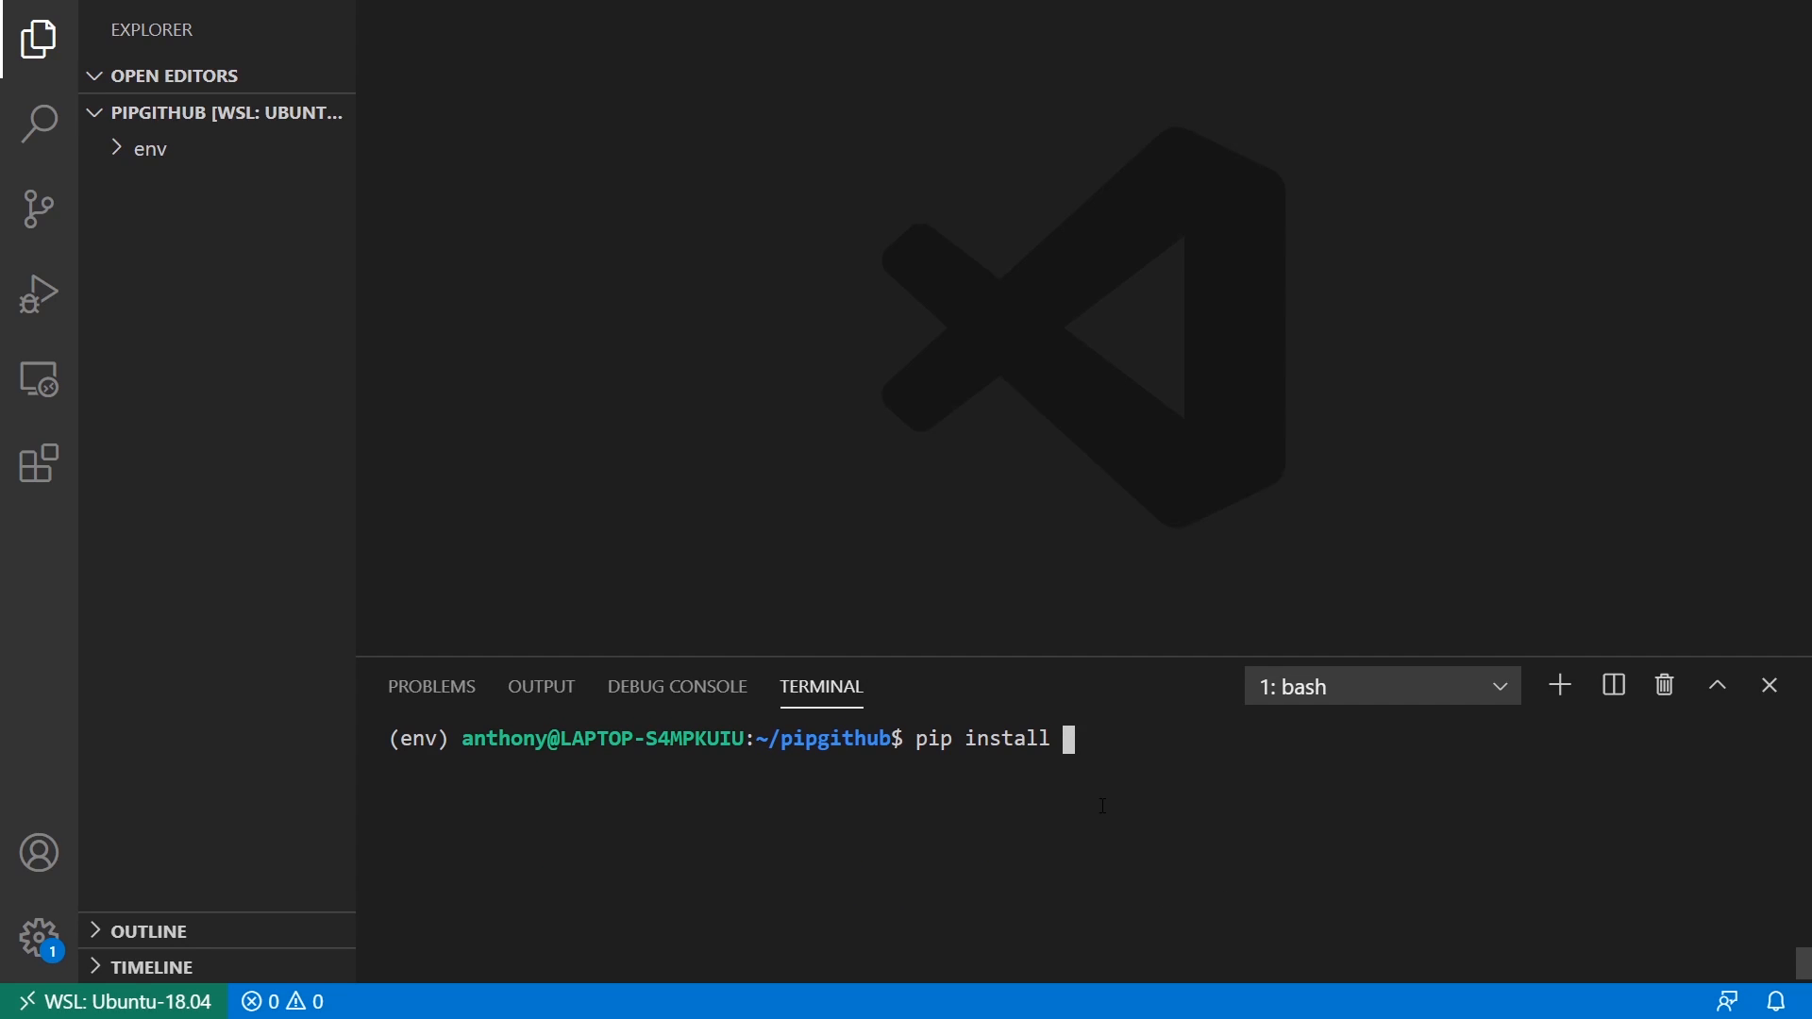
type("-e")
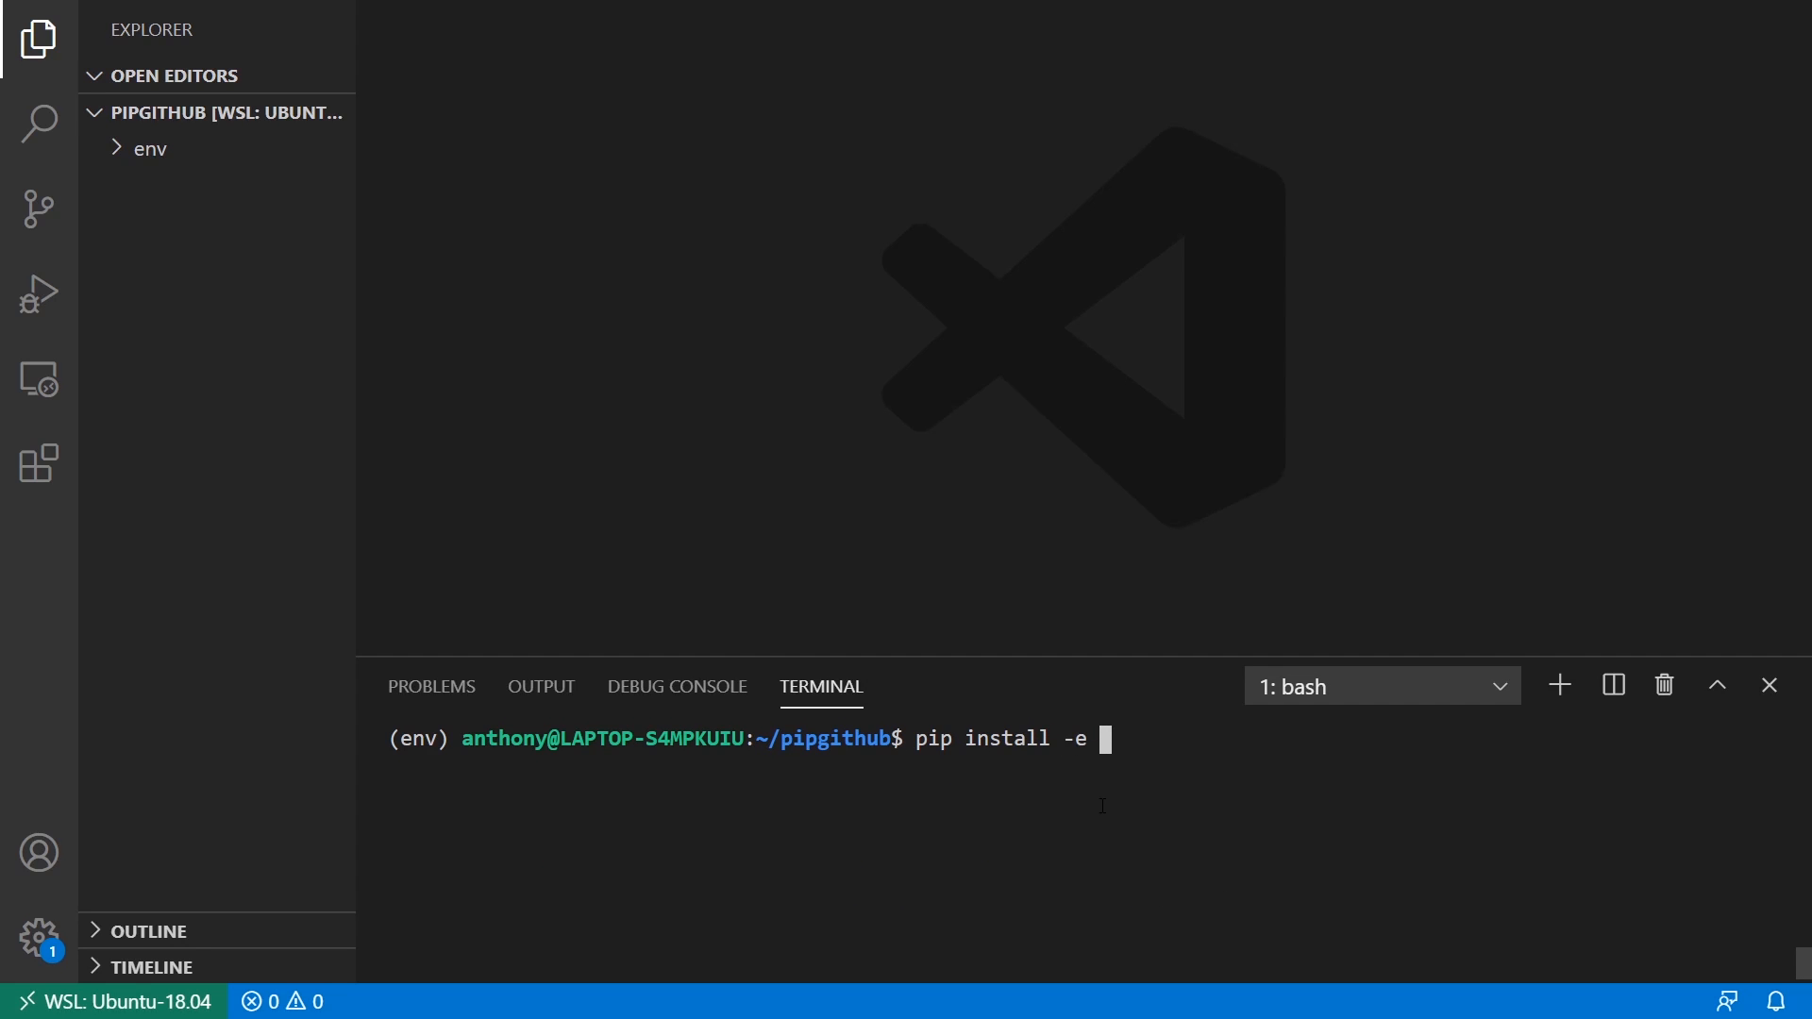
type("git")
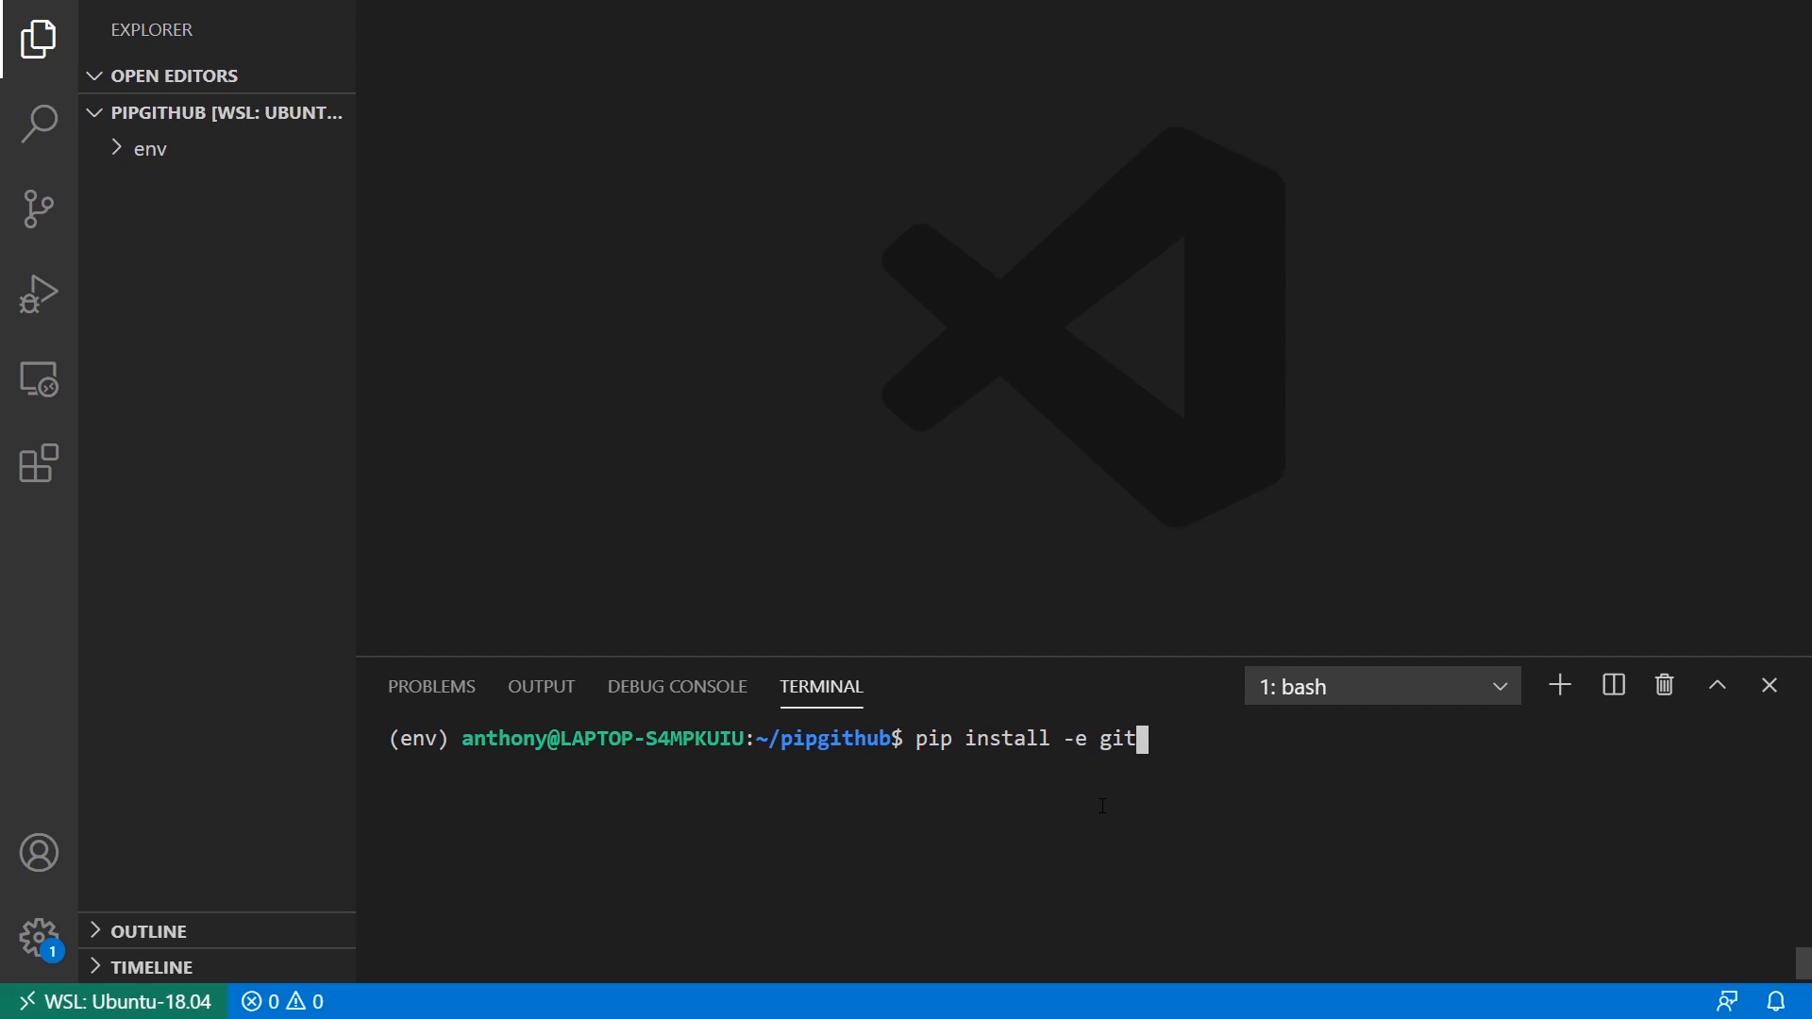
type("+")
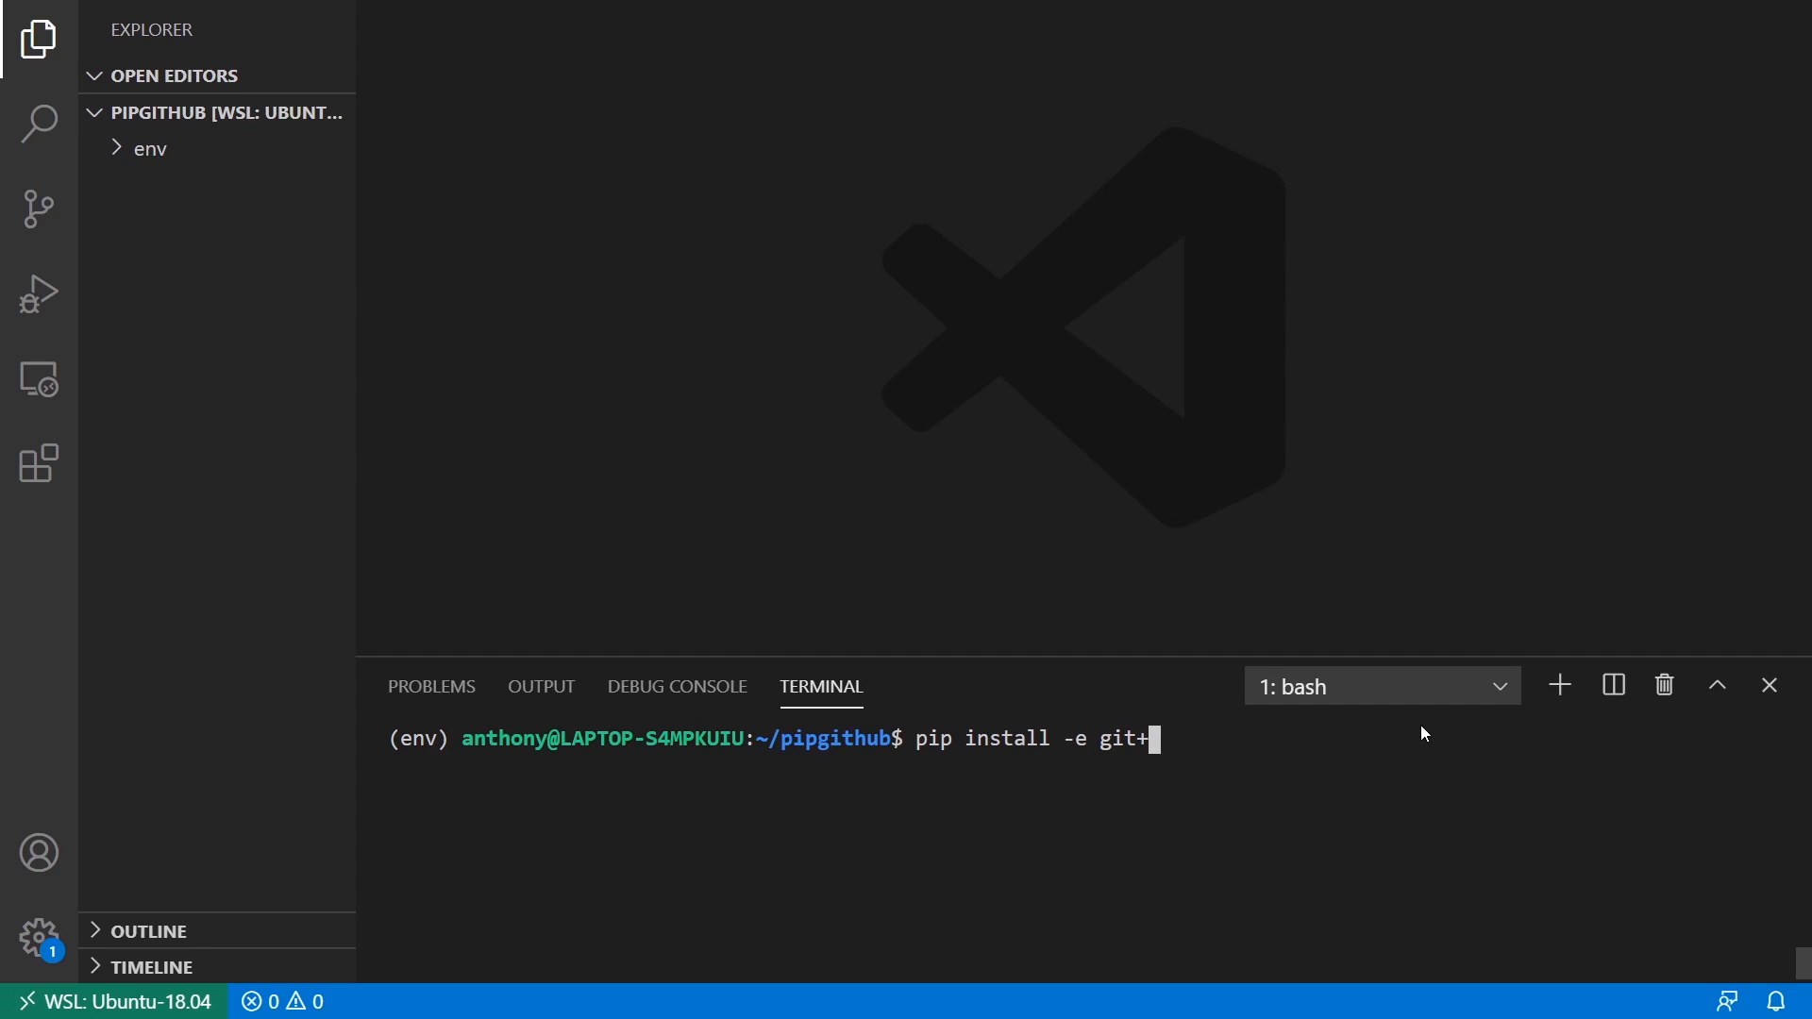
left_click(528, 1000)
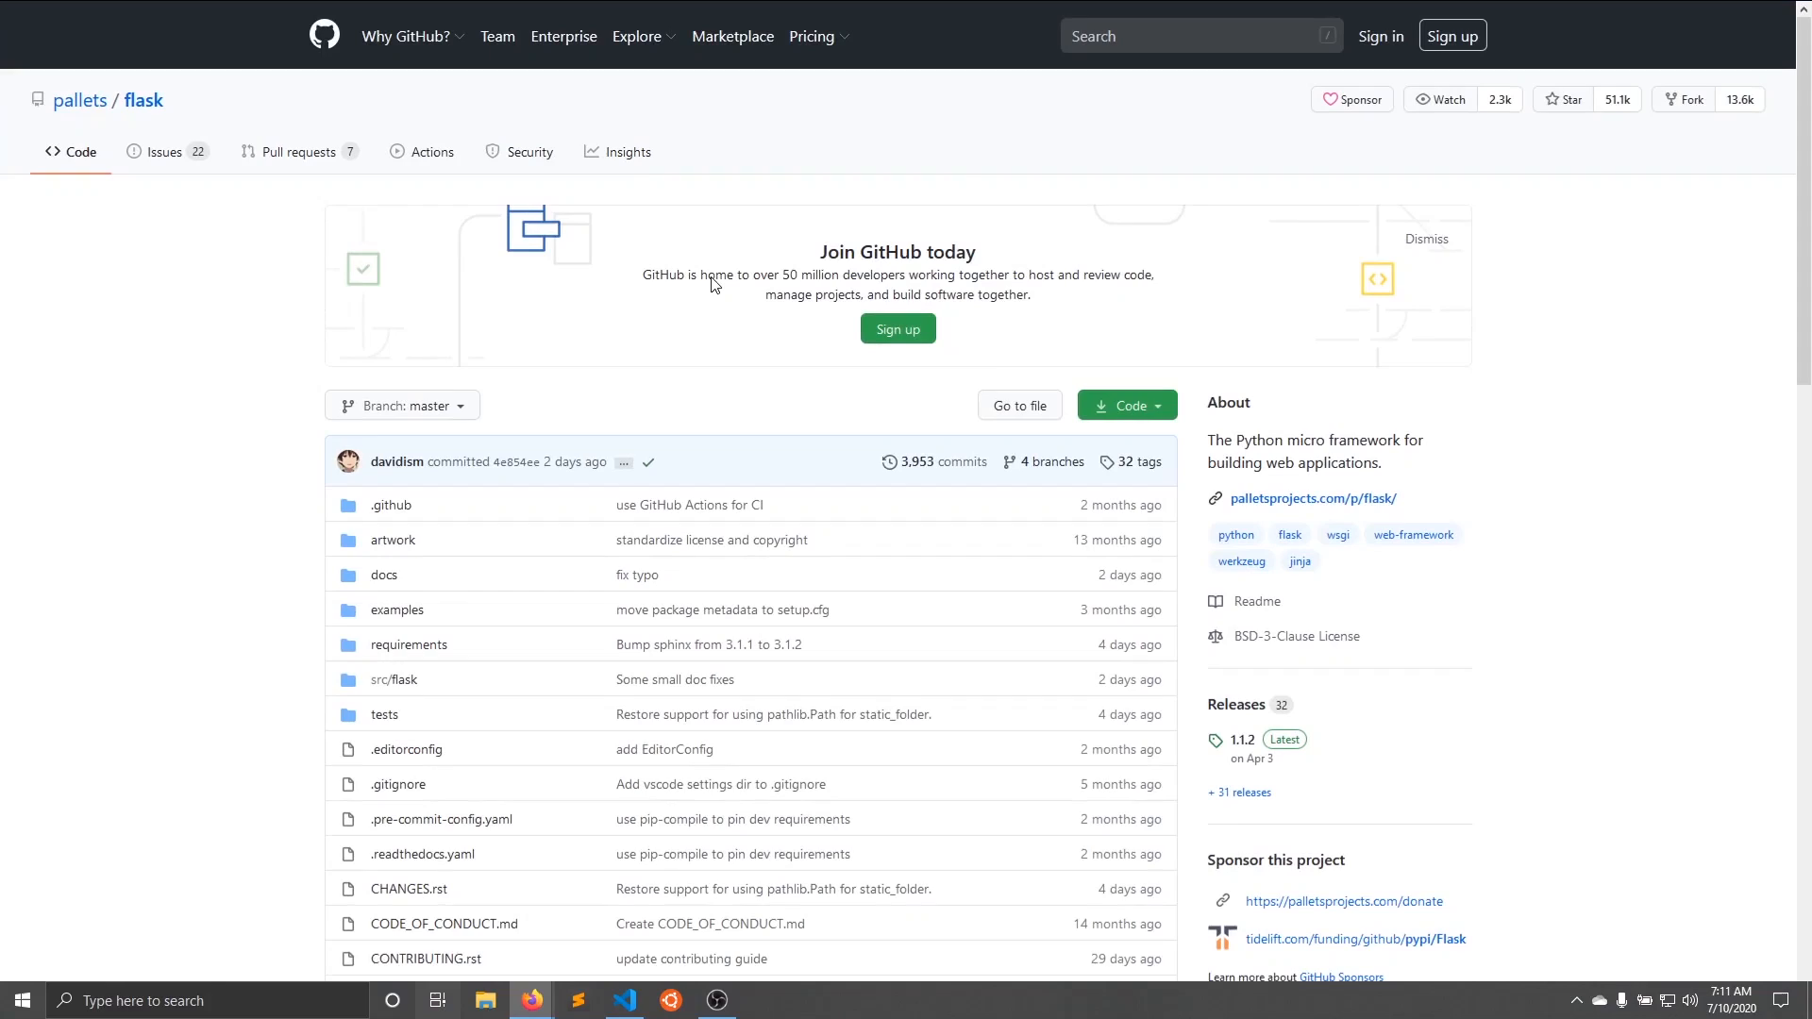
left_click(381, 49)
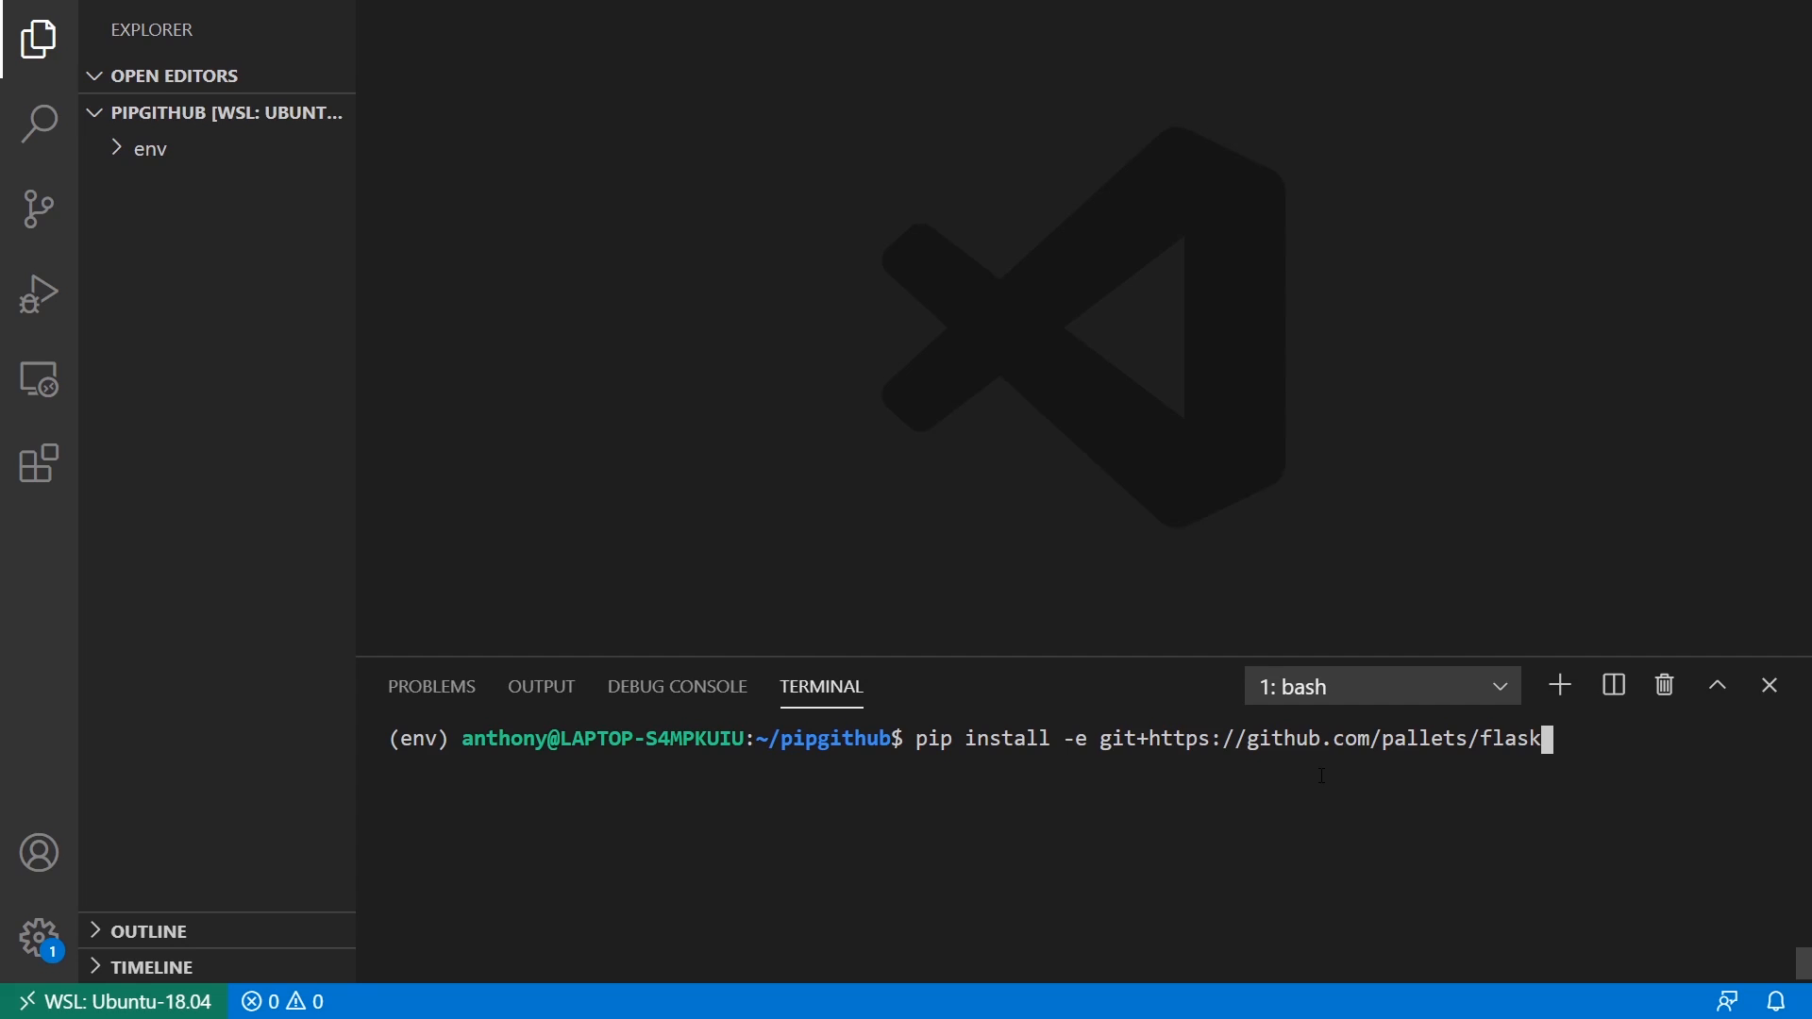
Finish the command with #egg=flask to install Flask editable from GitHub, then start pip freeze
type("#")
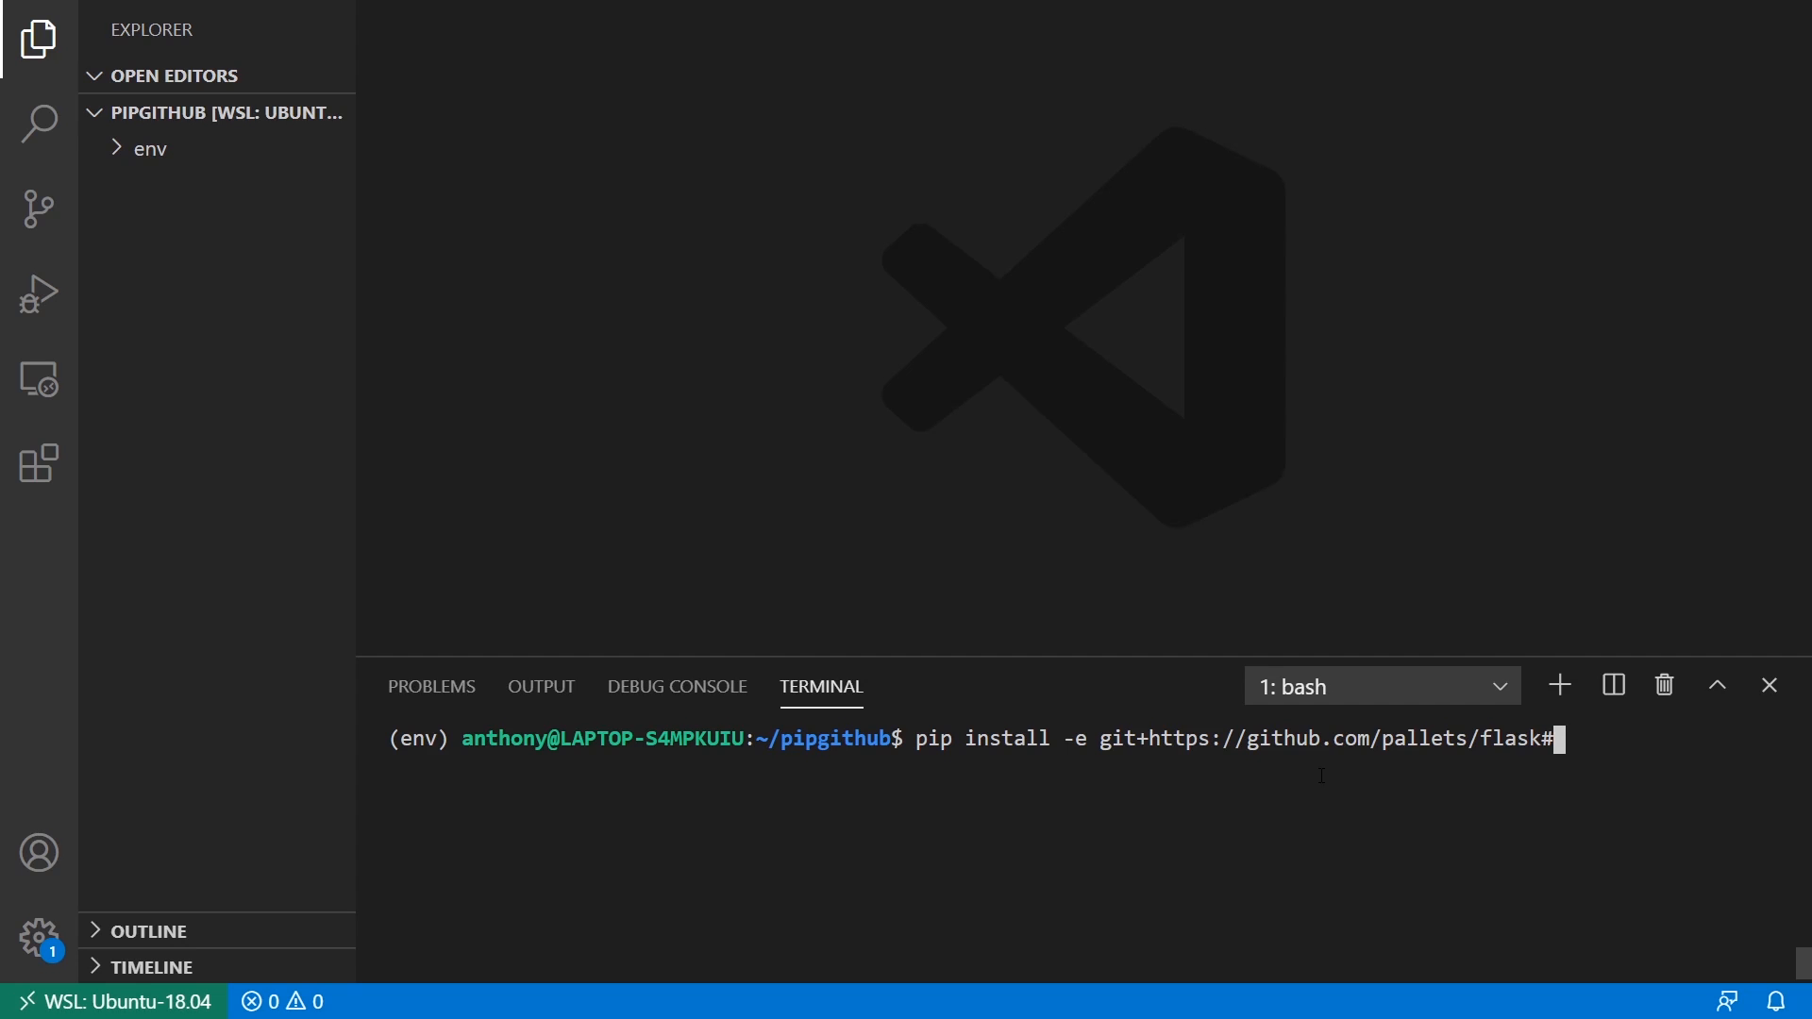
type("egg")
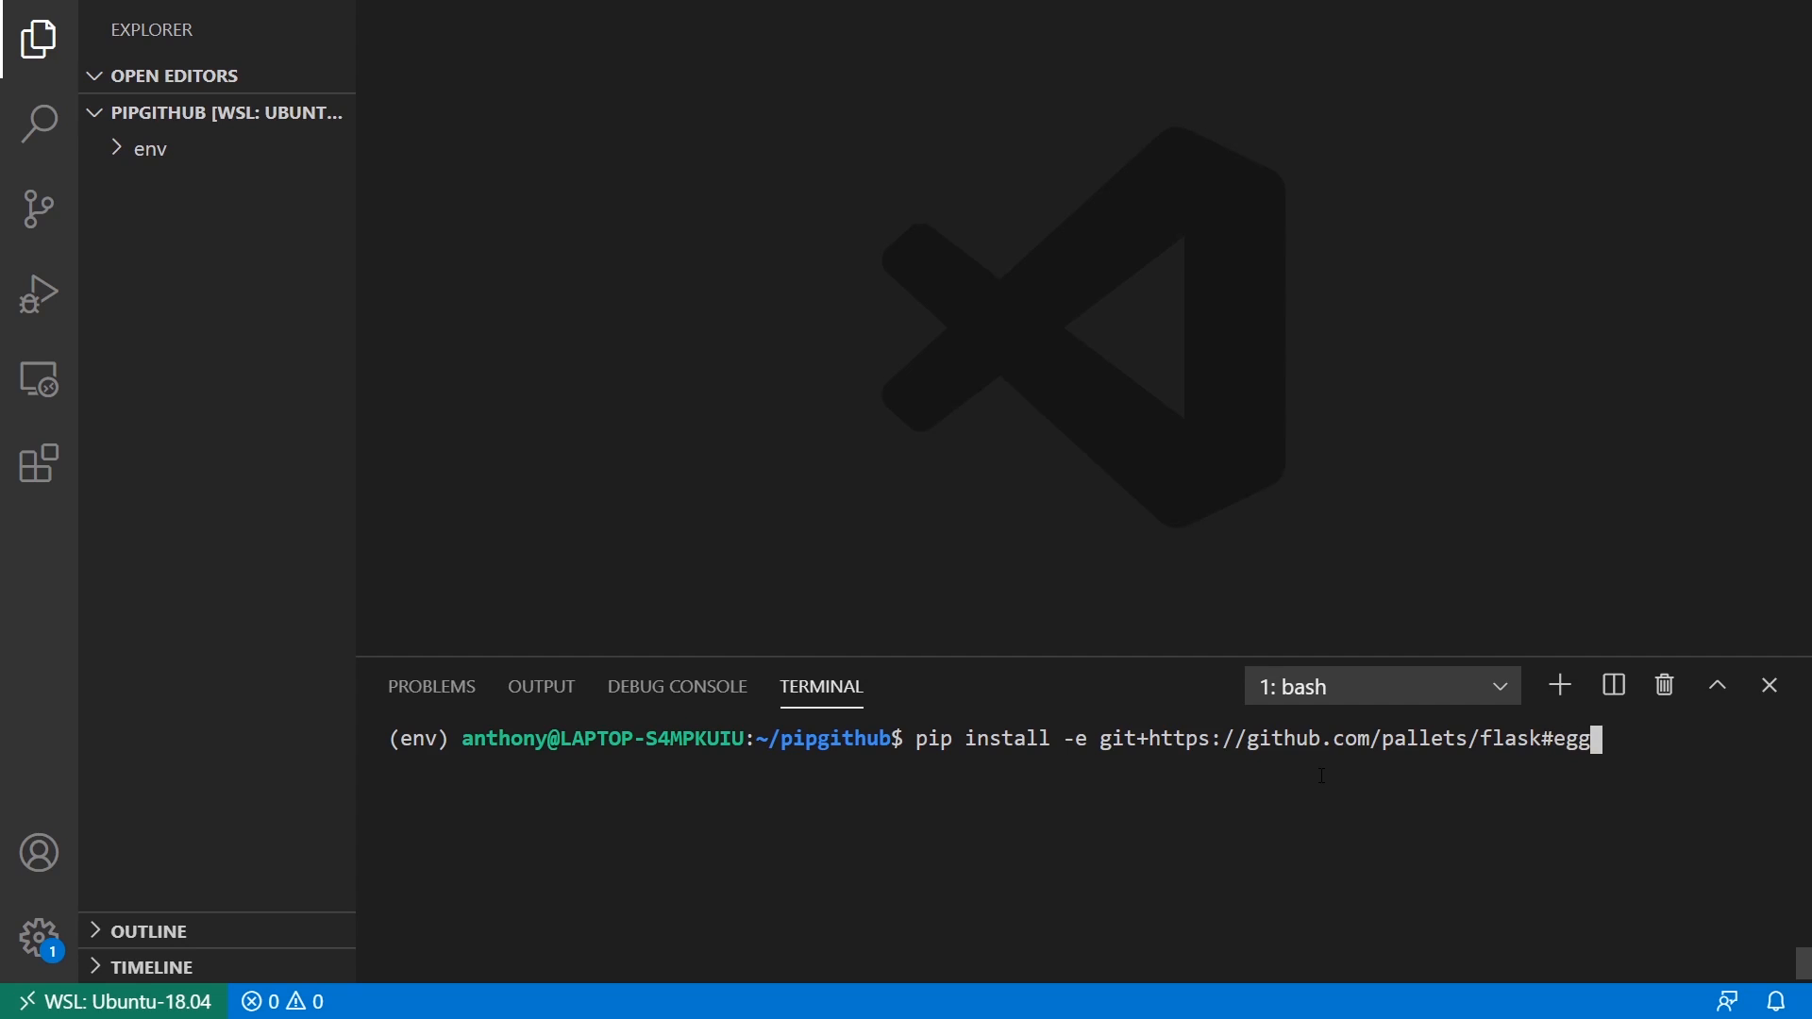
type("=")
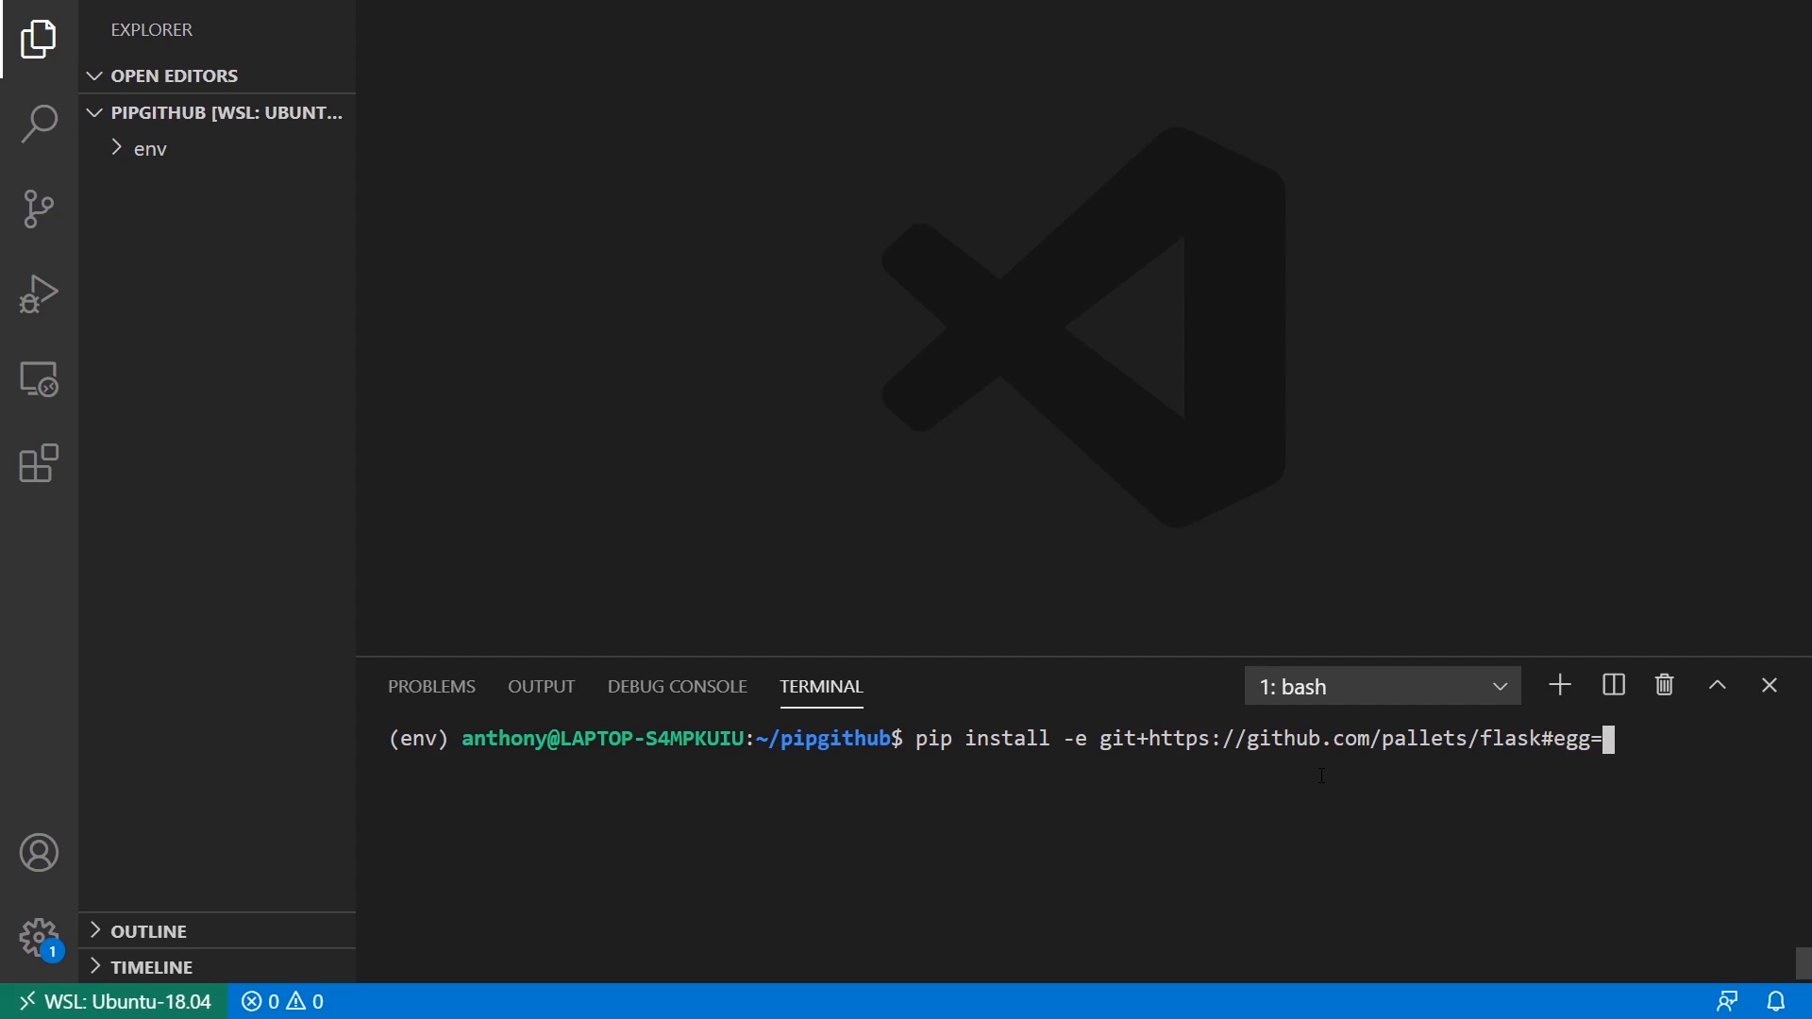
type("flask")
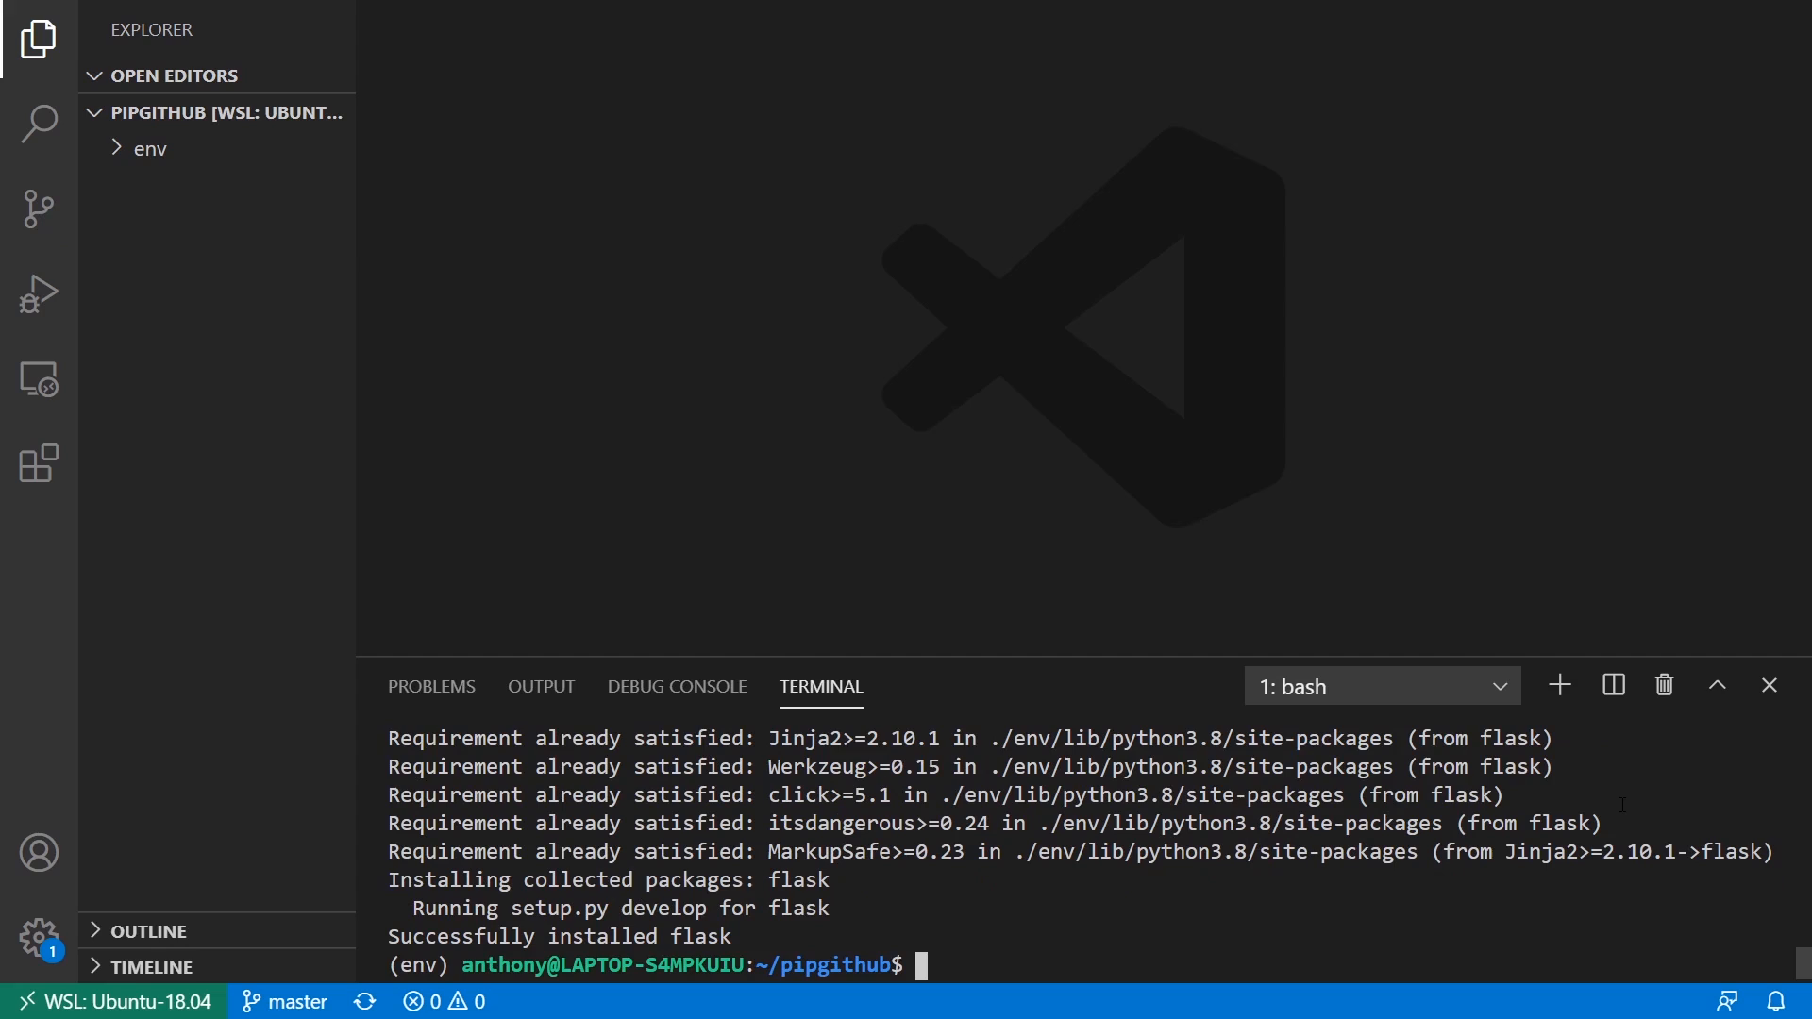
type("pip freeze")
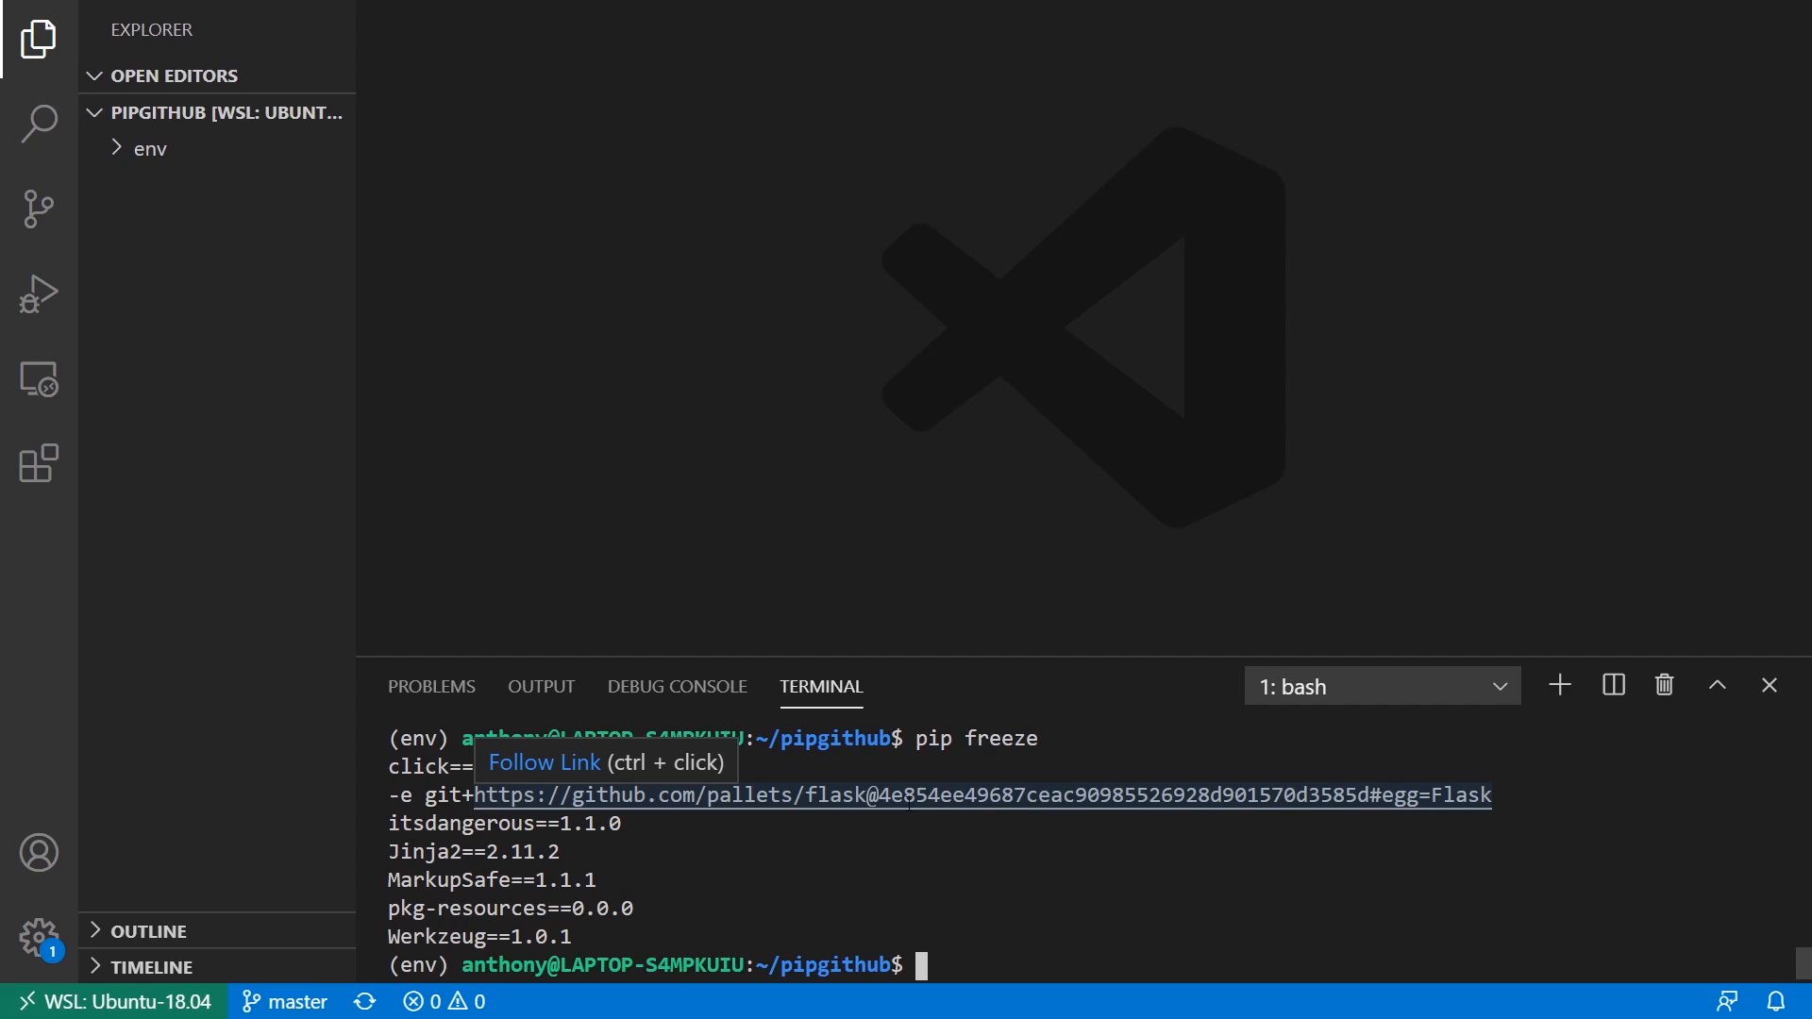
Check the git URL from pip freeze in the browser, then uninstall Flask confirming with y
left_click(982, 794)
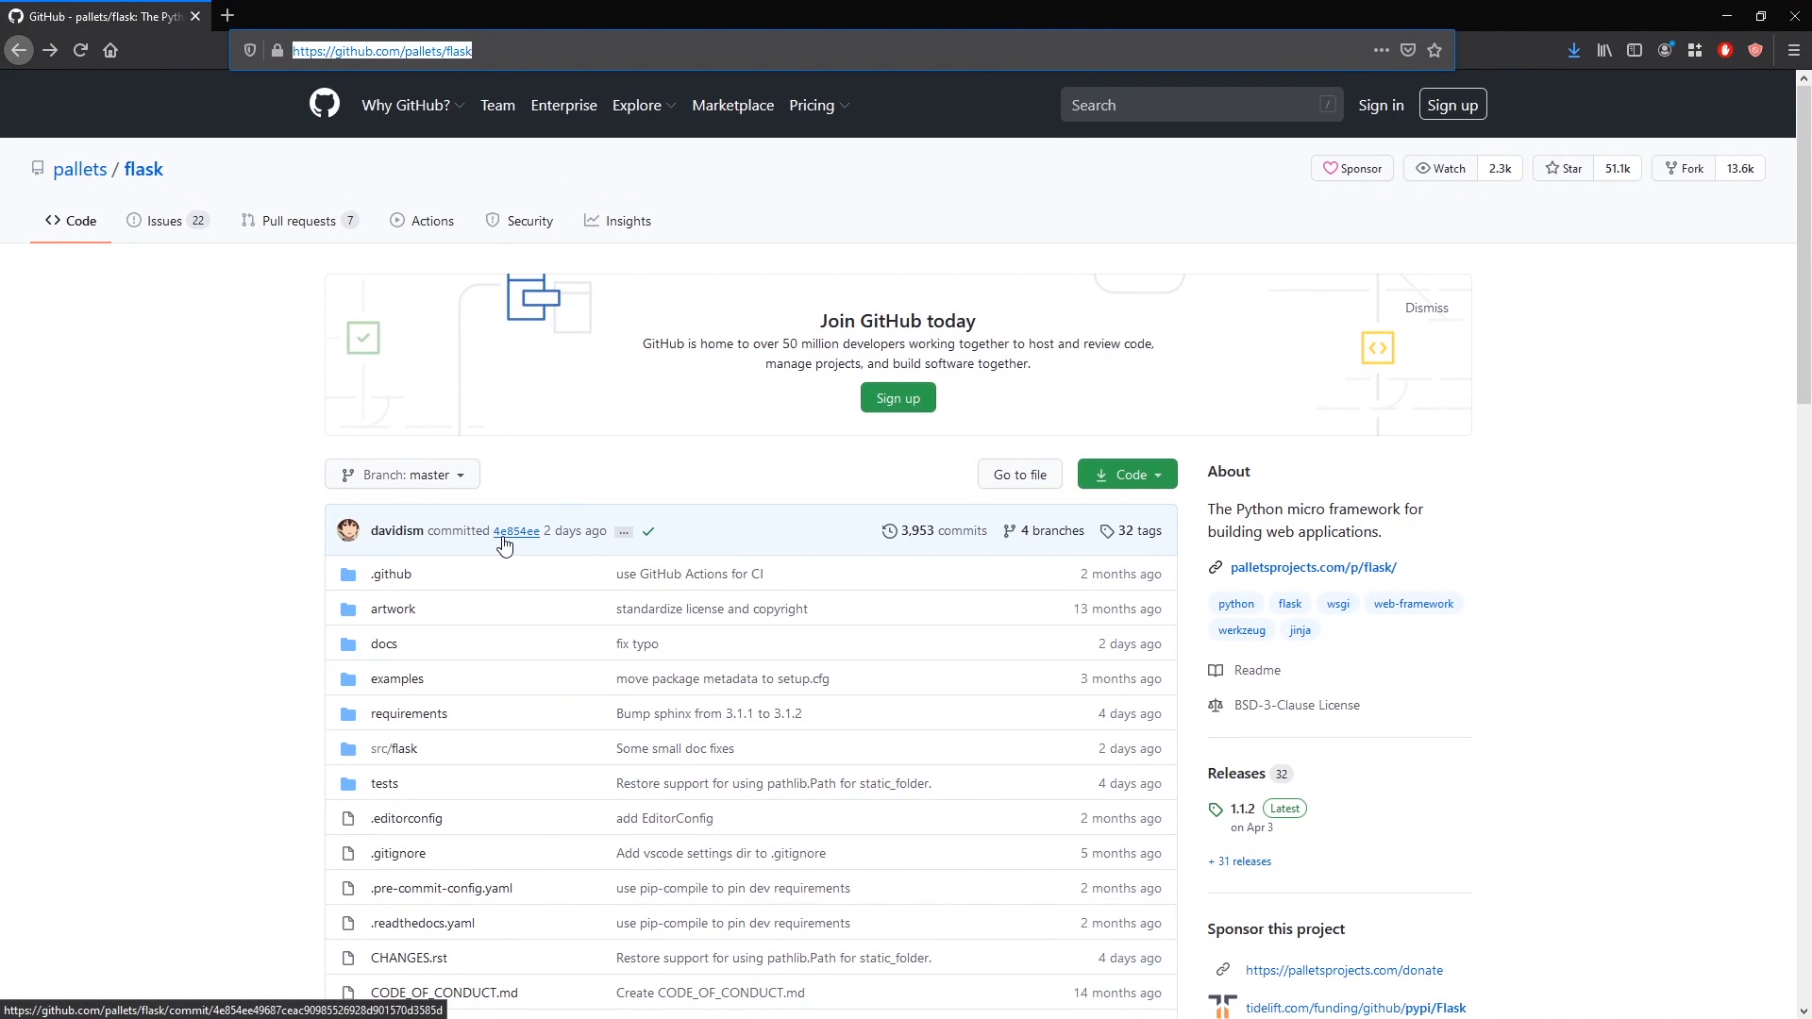
mouse_move(600, 470)
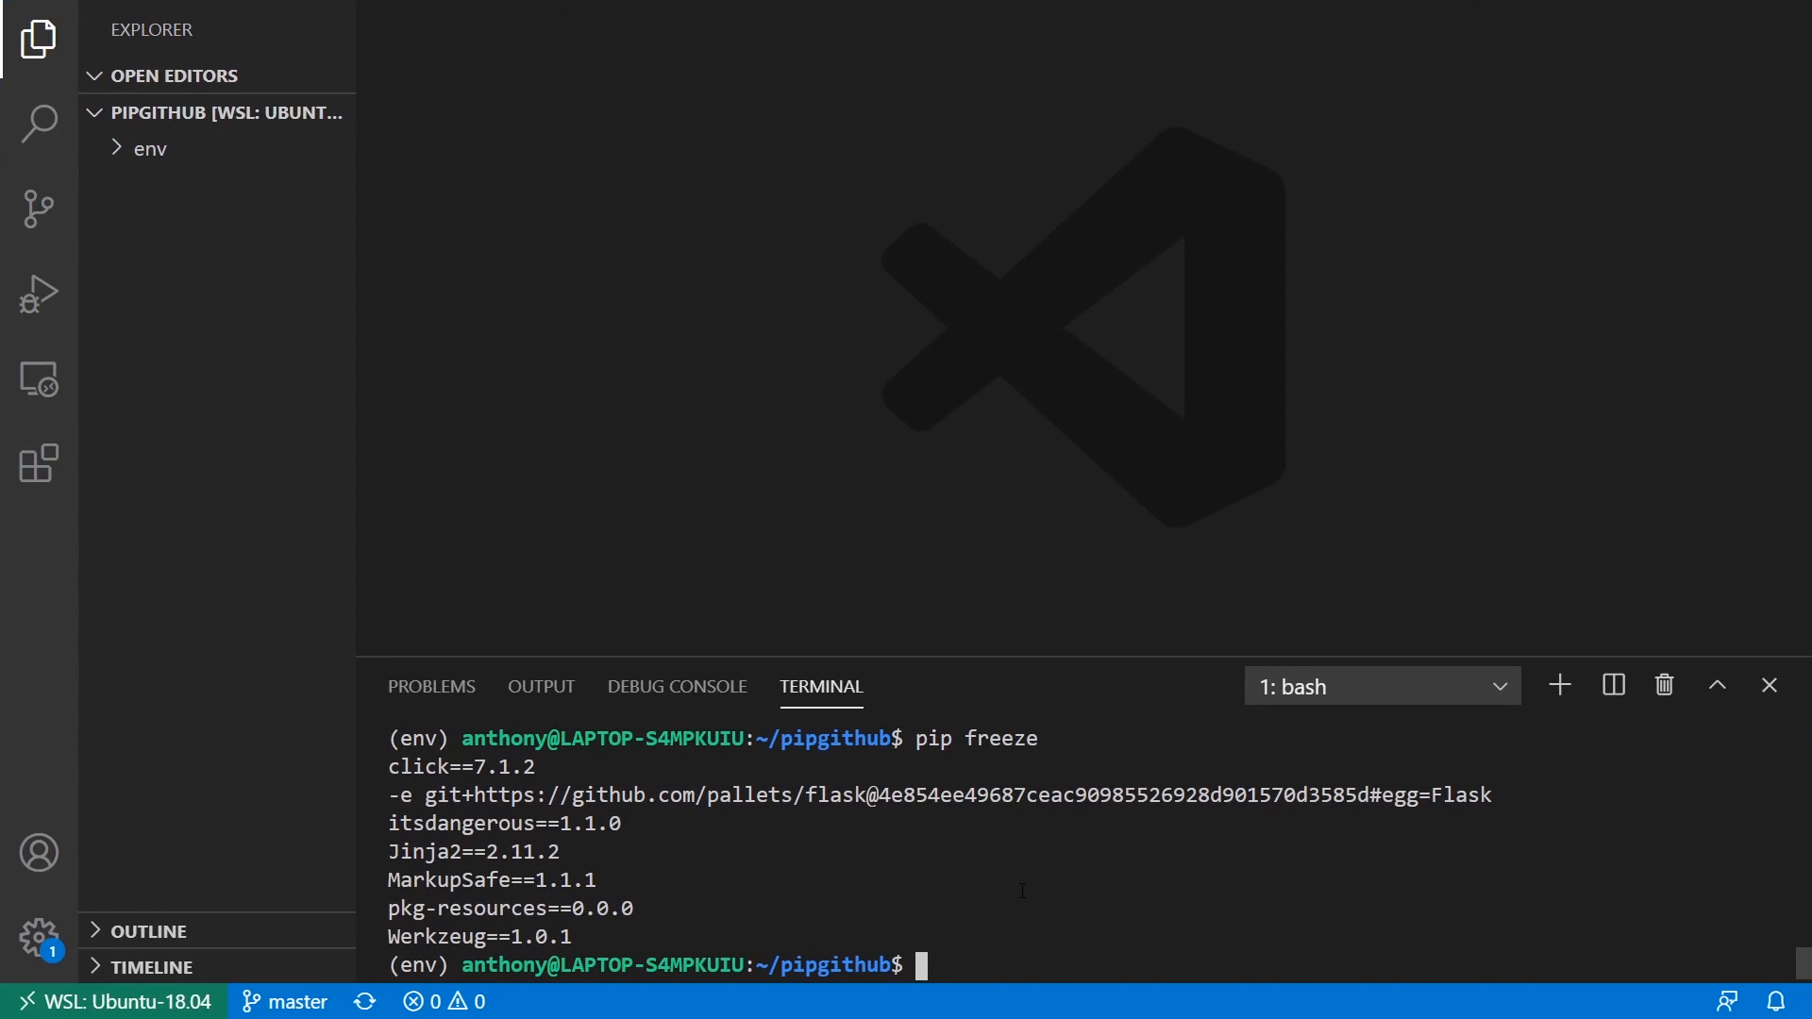
type("pip uns")
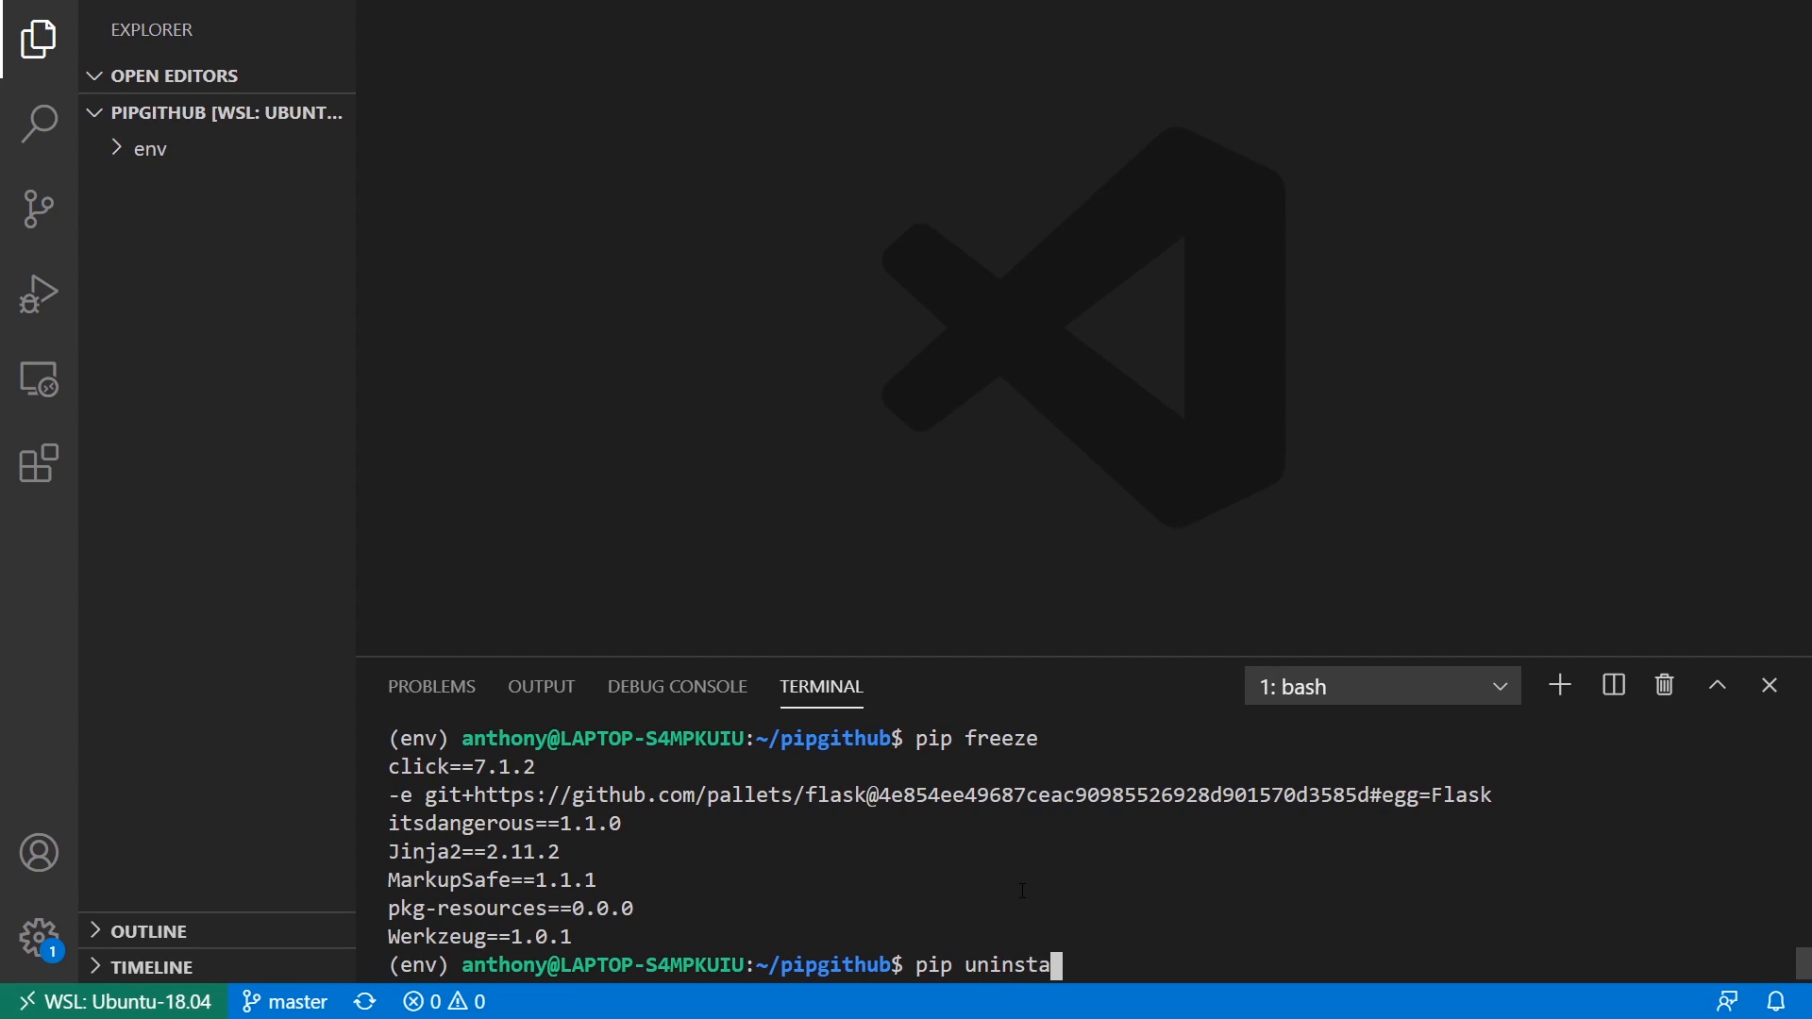
type("ll flask")
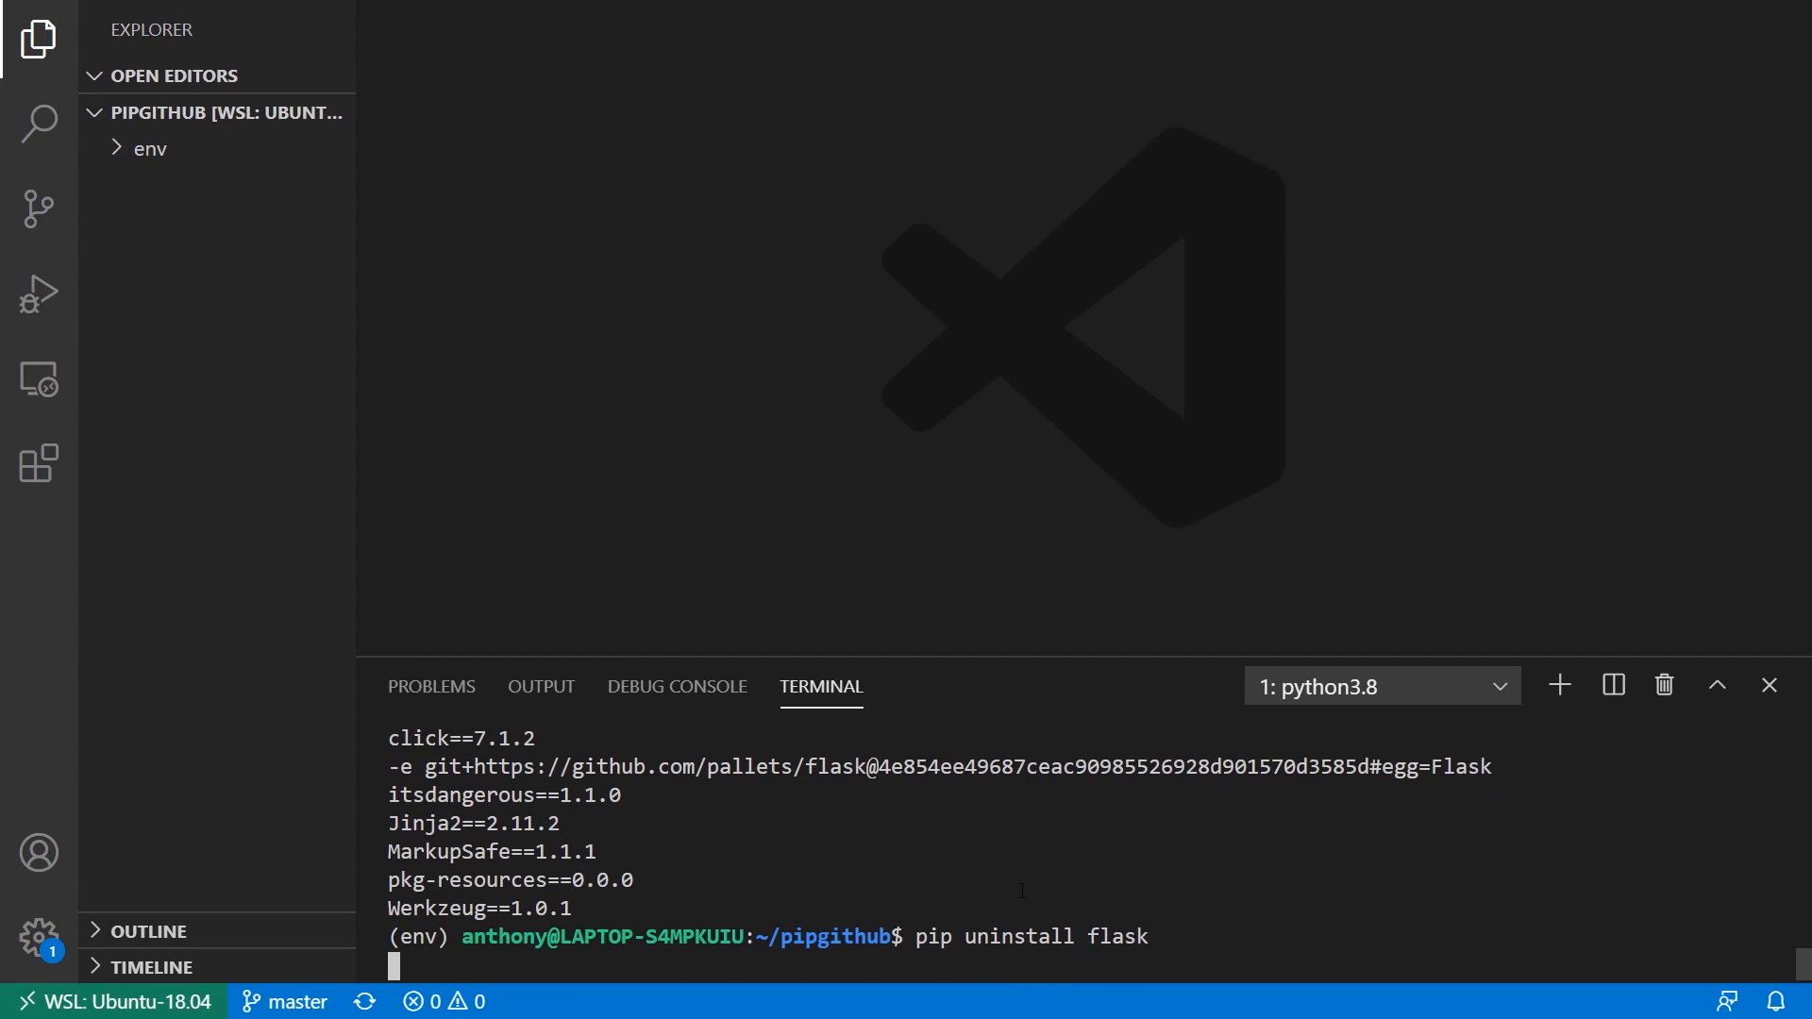
type("y")
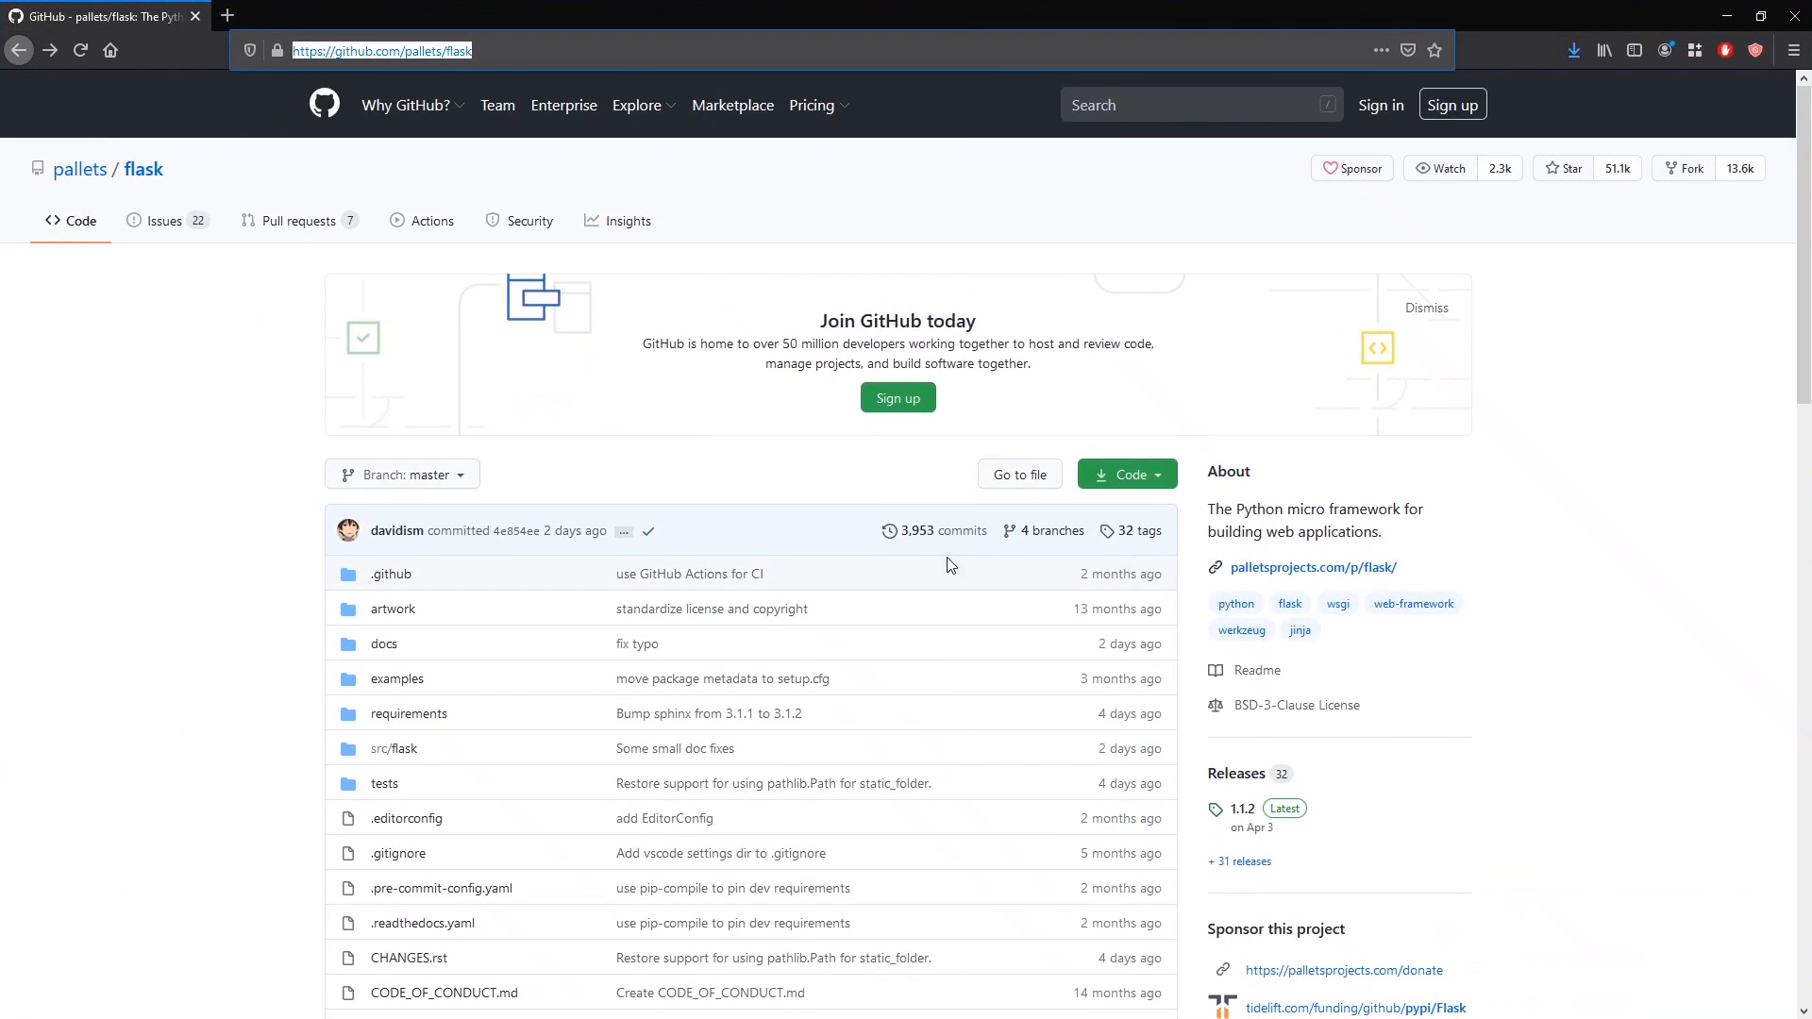
Switch the pallets/flask repository to its 0.5 tag and return to the VS Code terminal
left_click(400, 474)
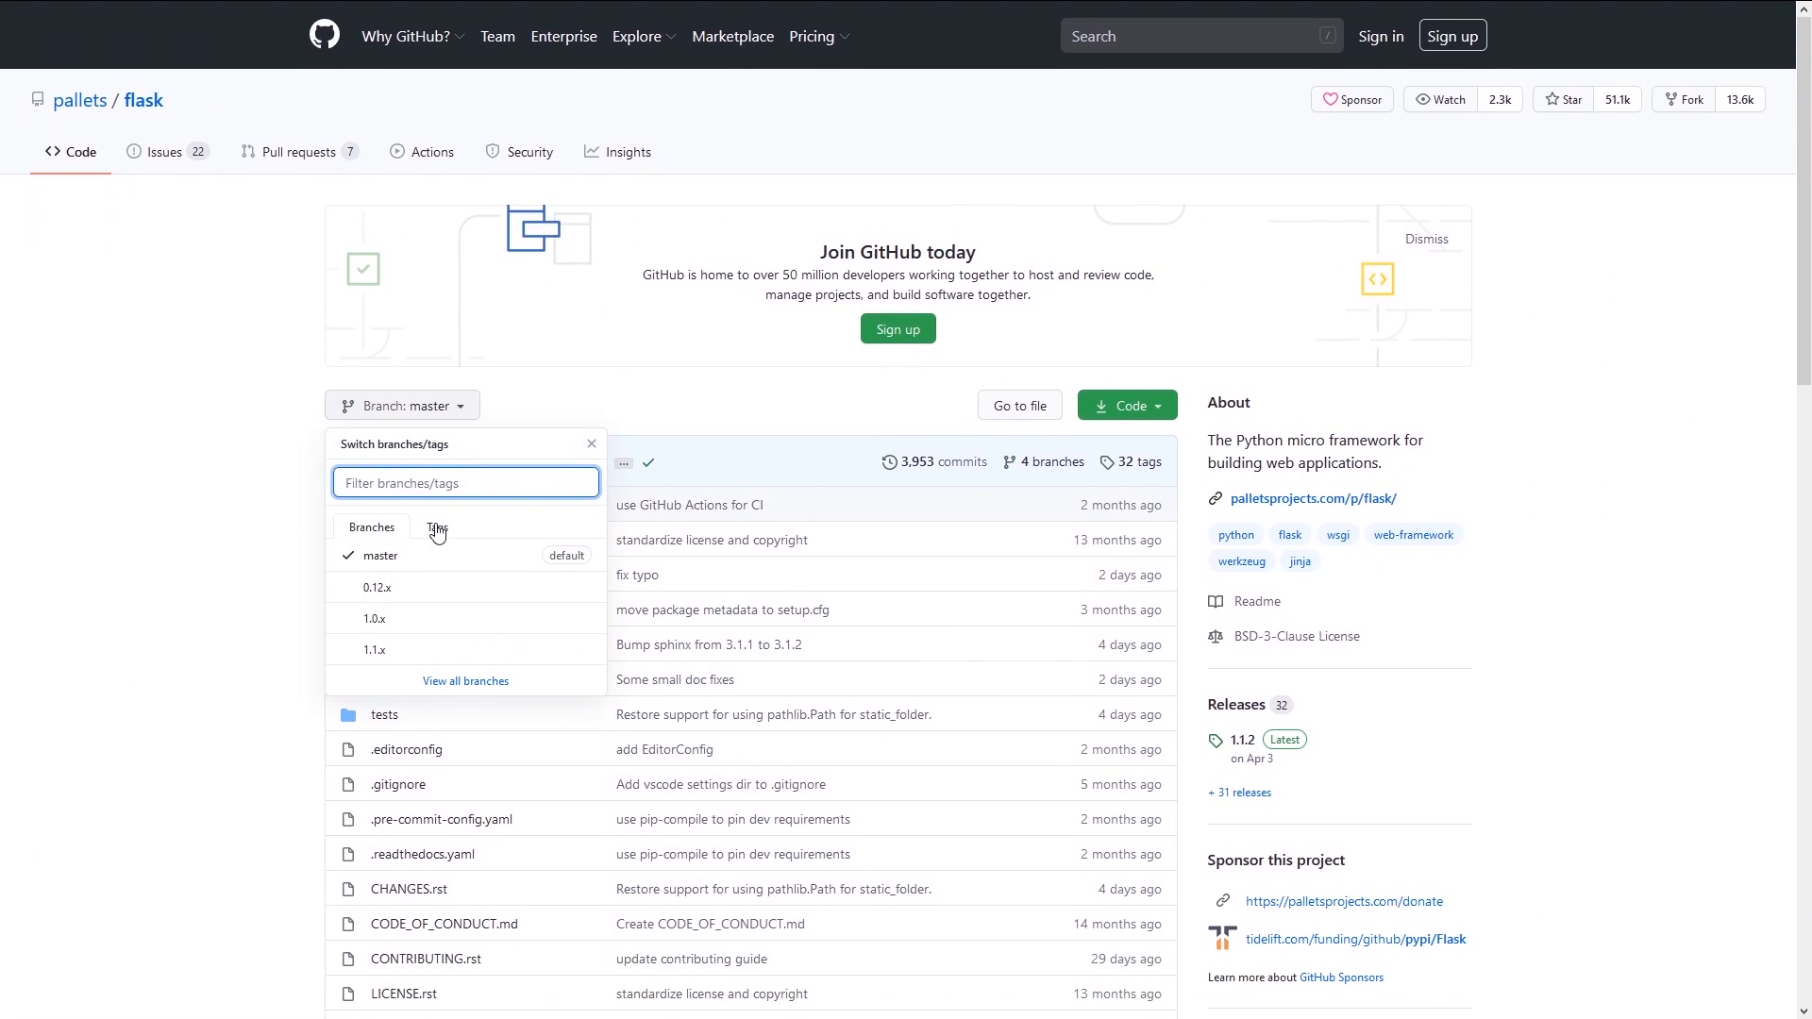
left_click(436, 527)
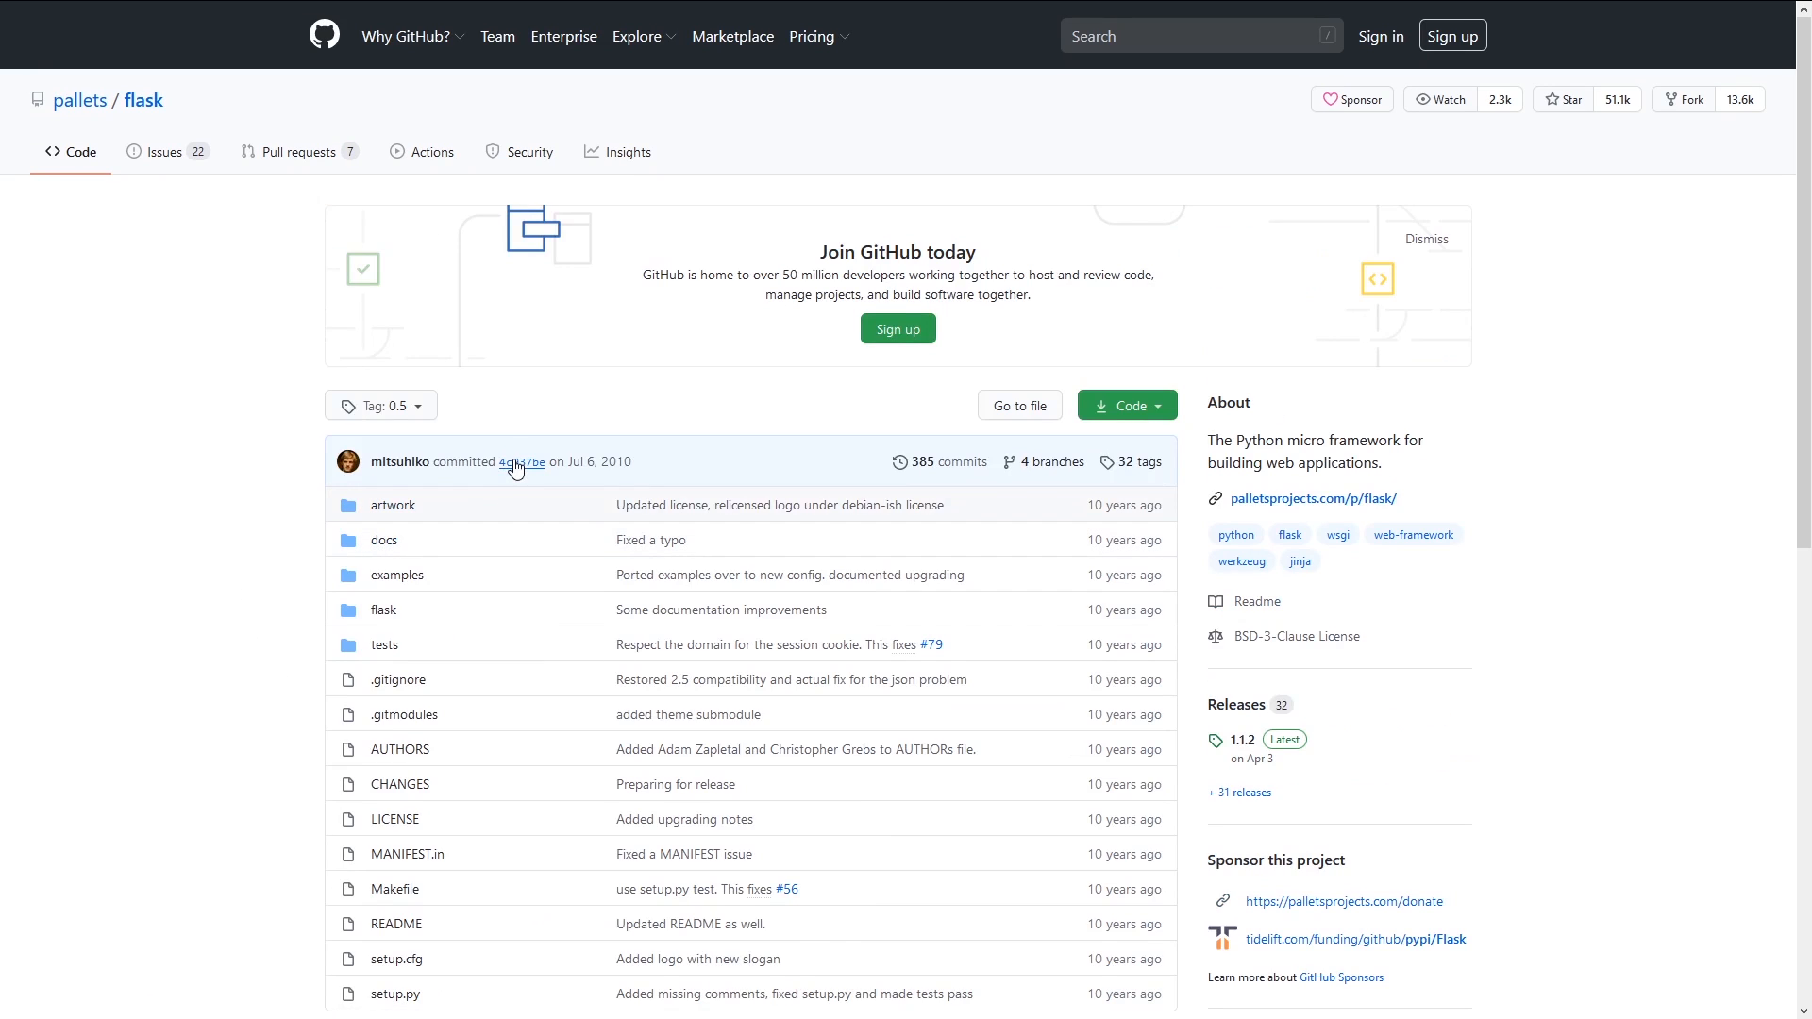
mouse_move(657, 453)
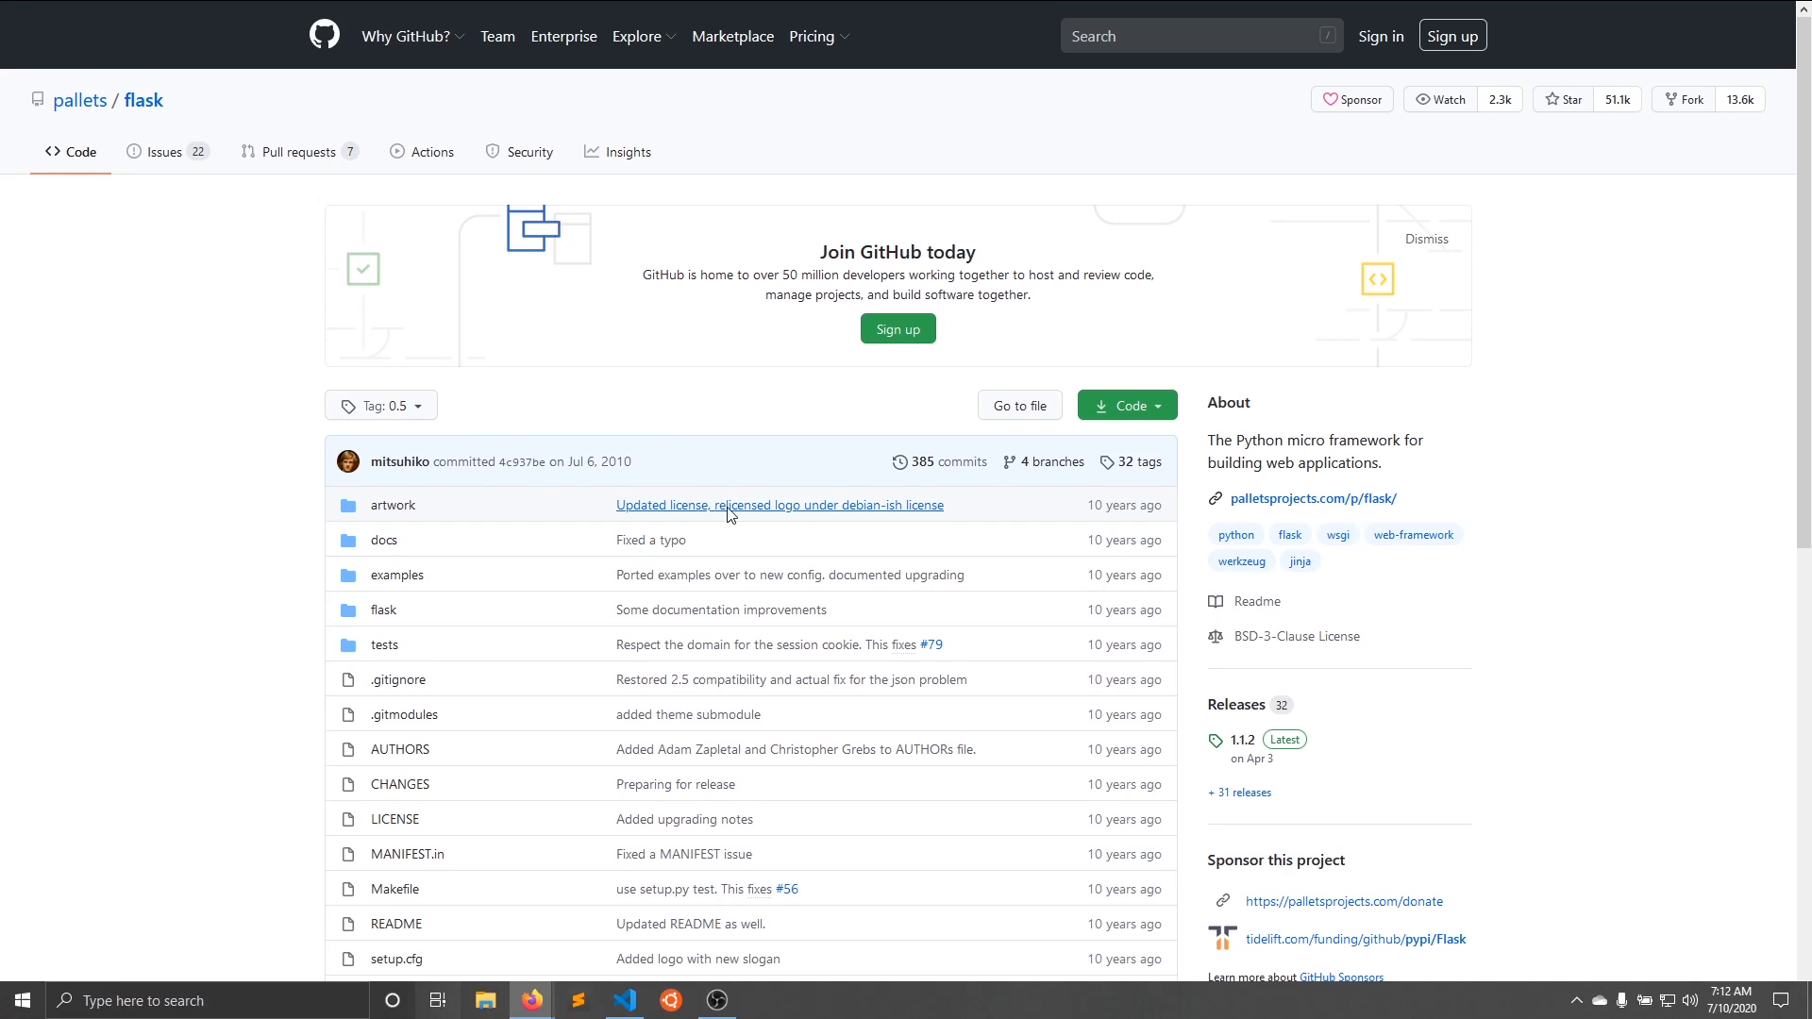
left_click(623, 1001)
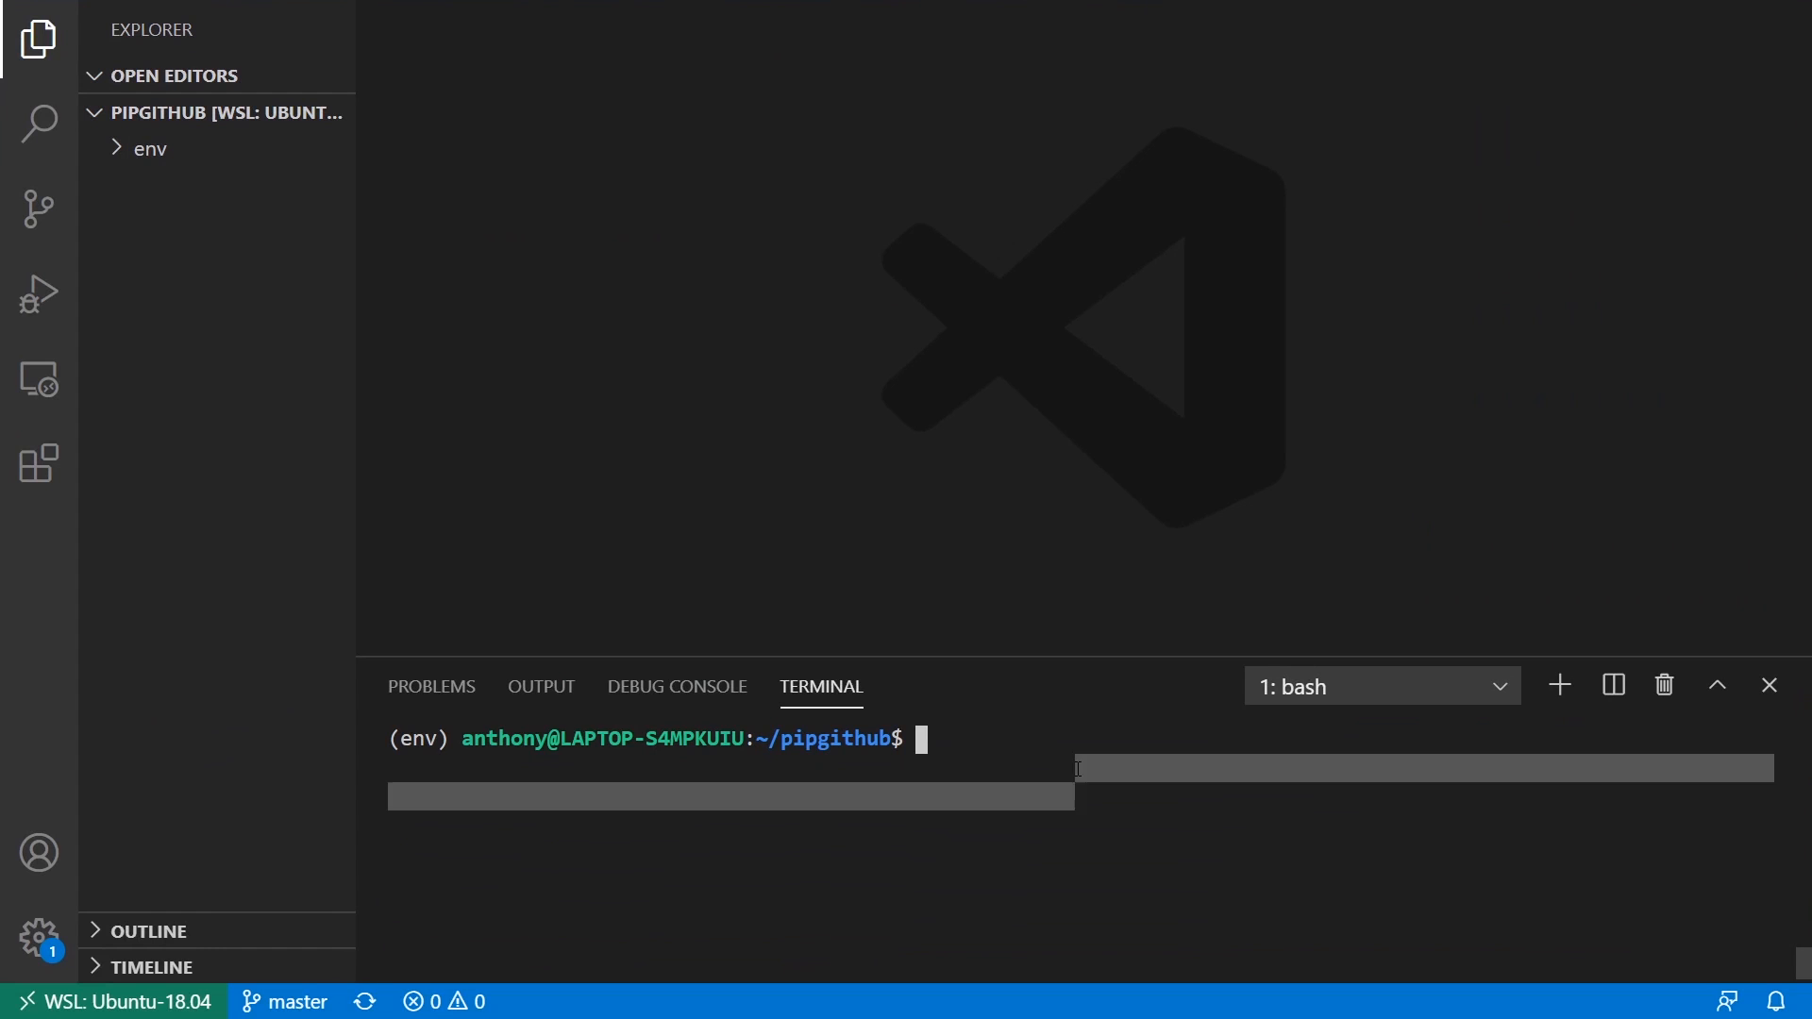
type("pip install")
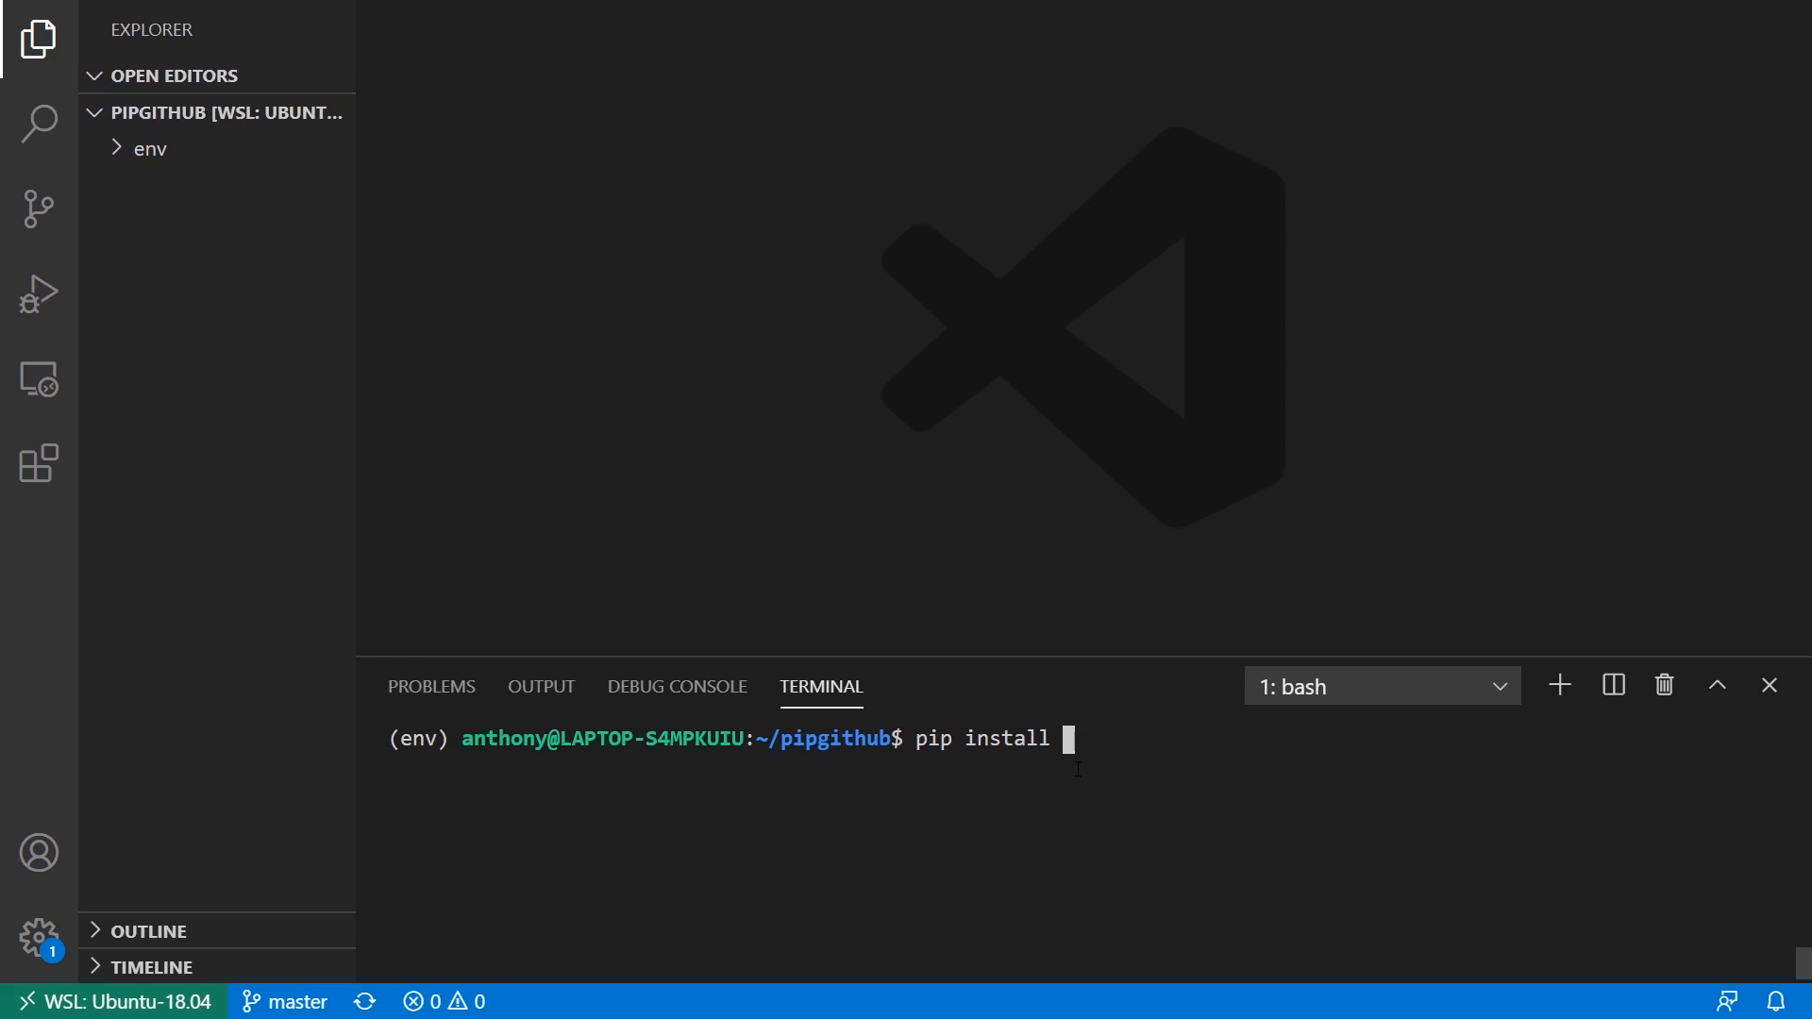
type("git")
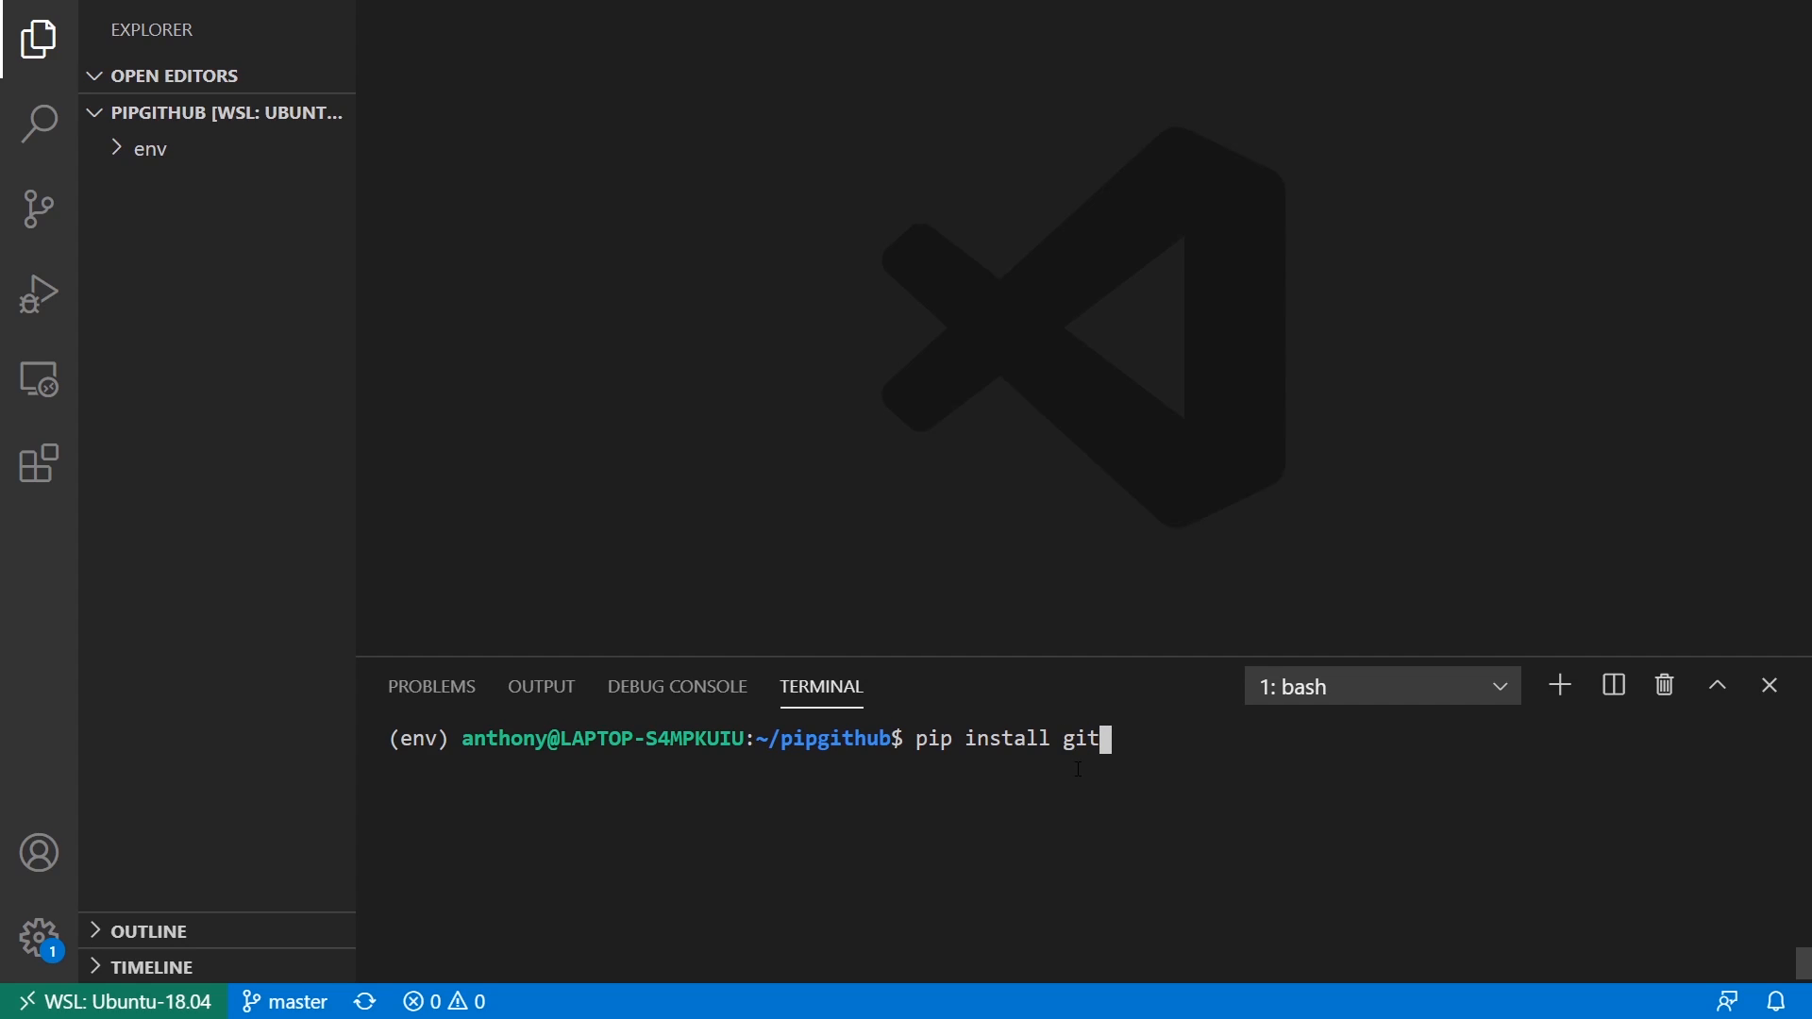
type("+https://github.com/pallets/flask")
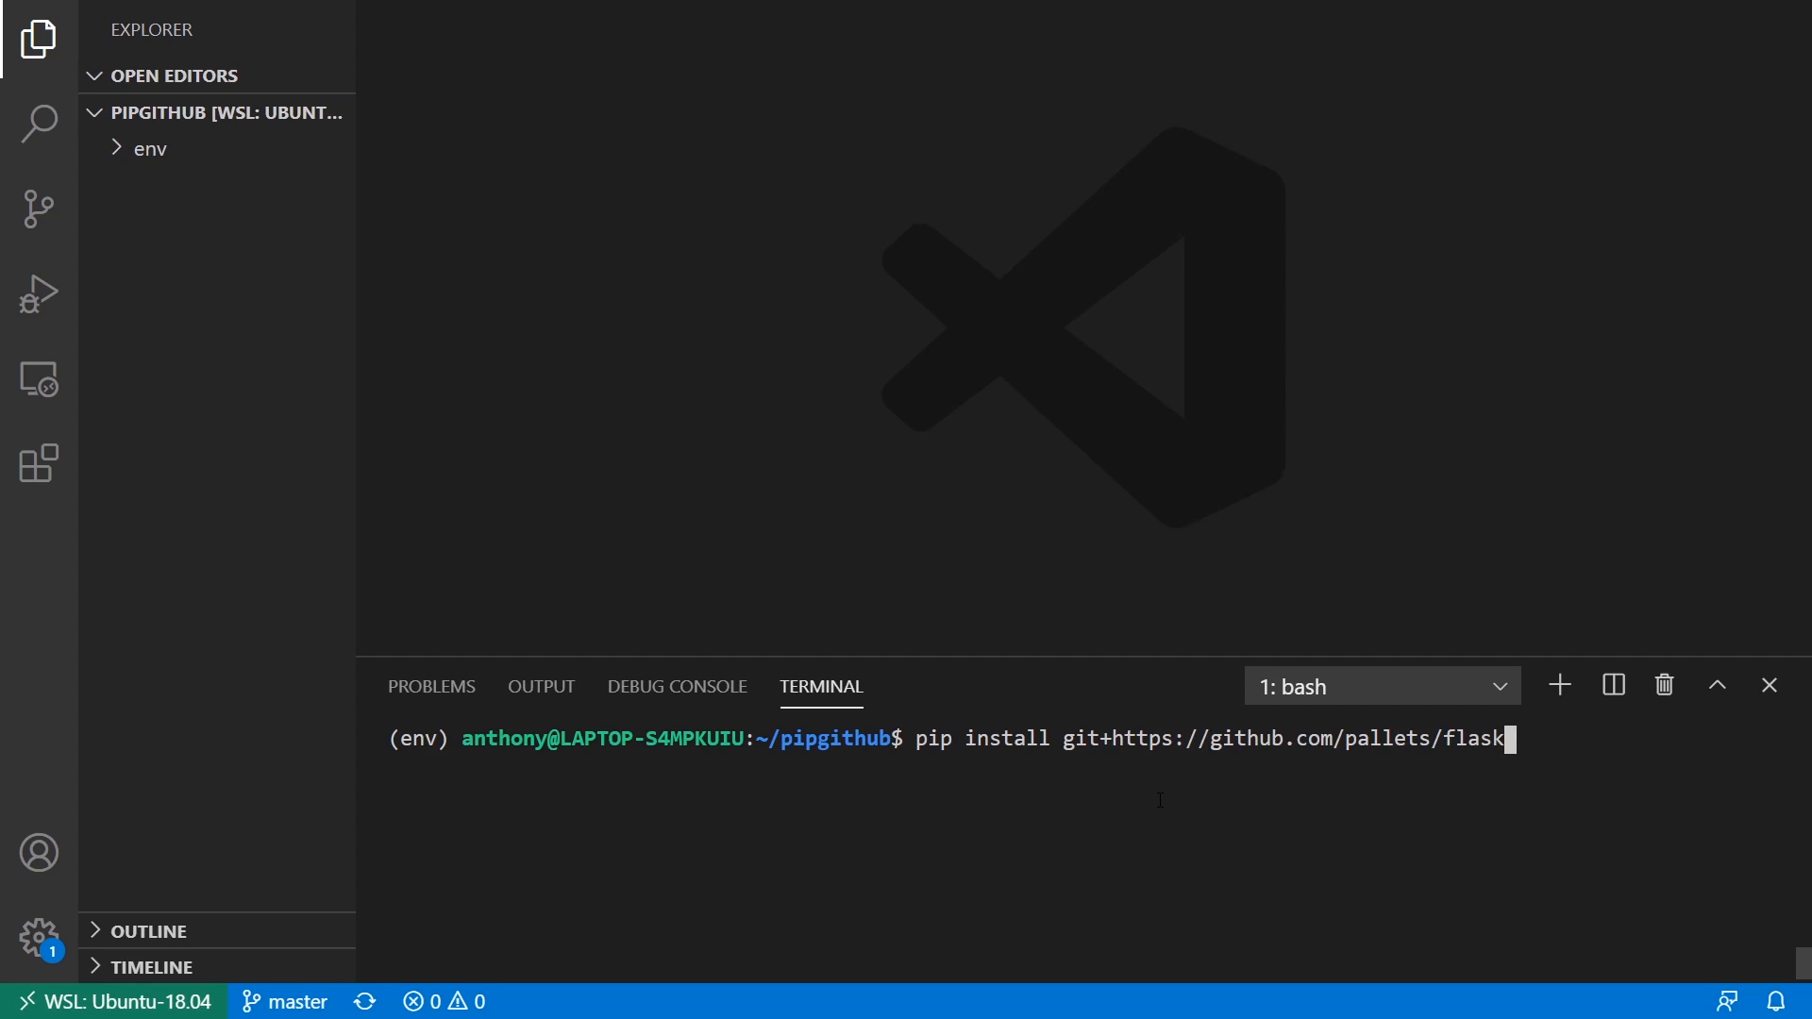
type("@")
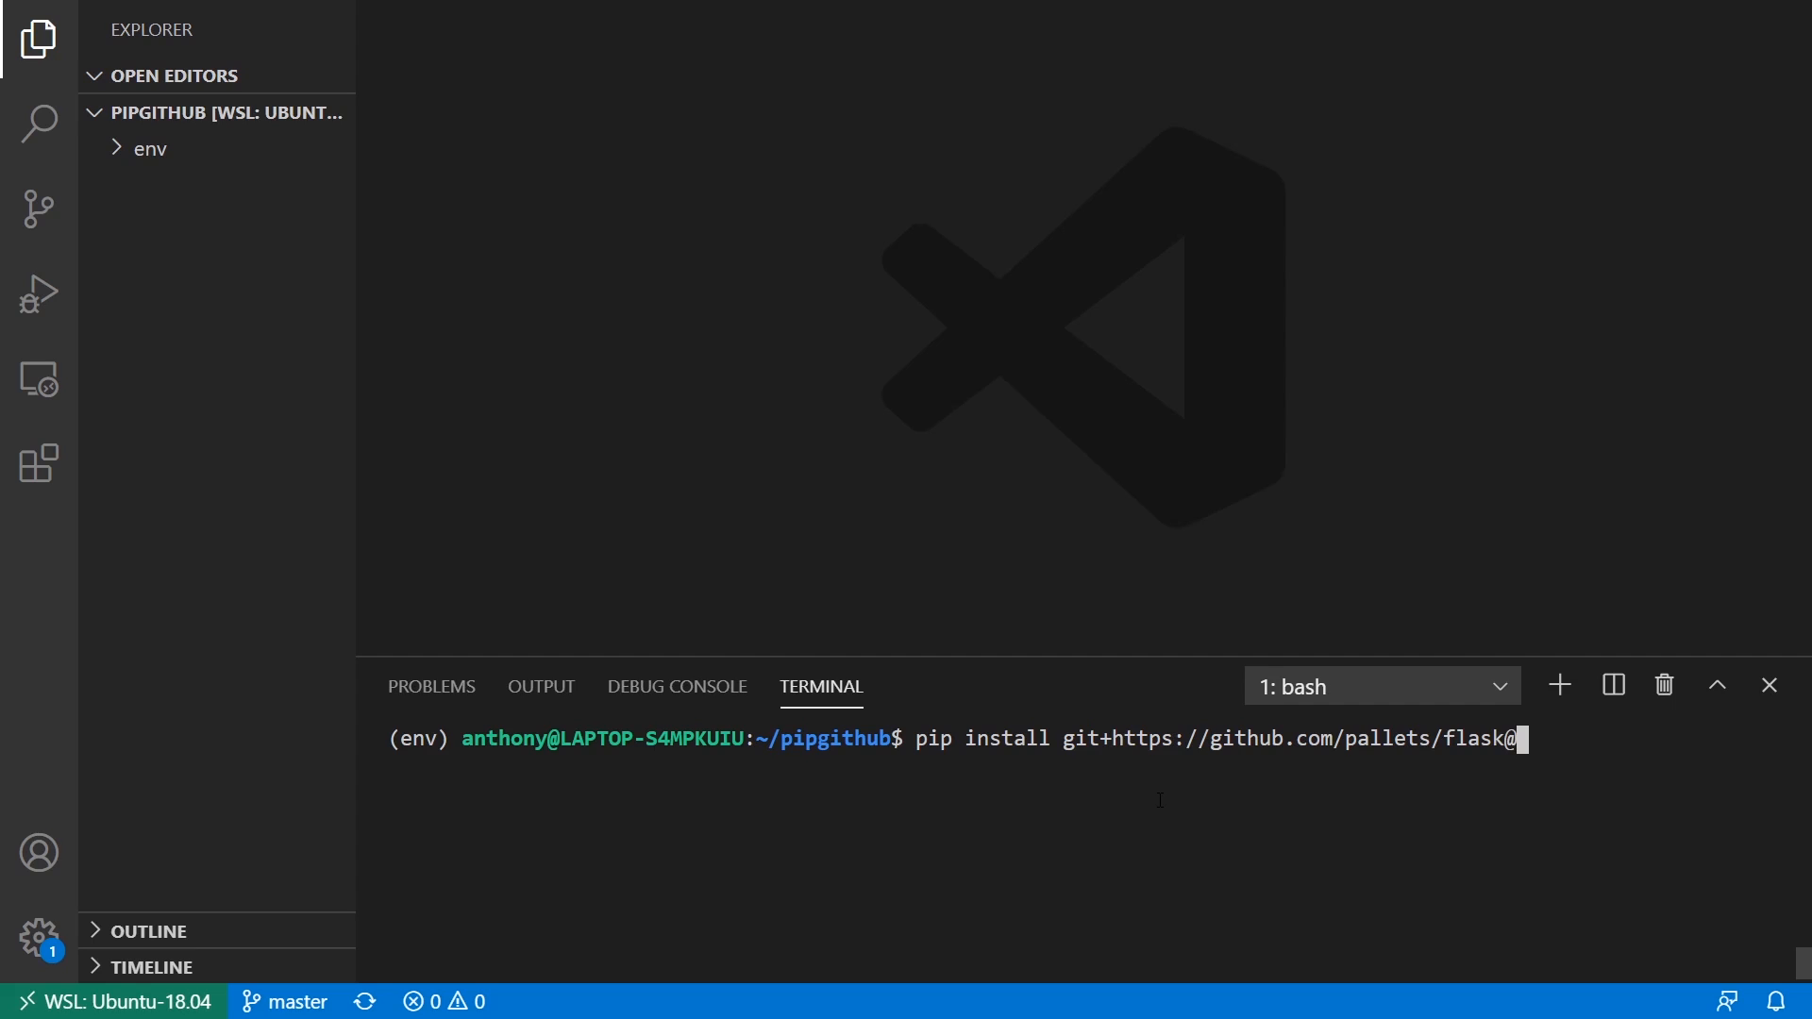
type("0")
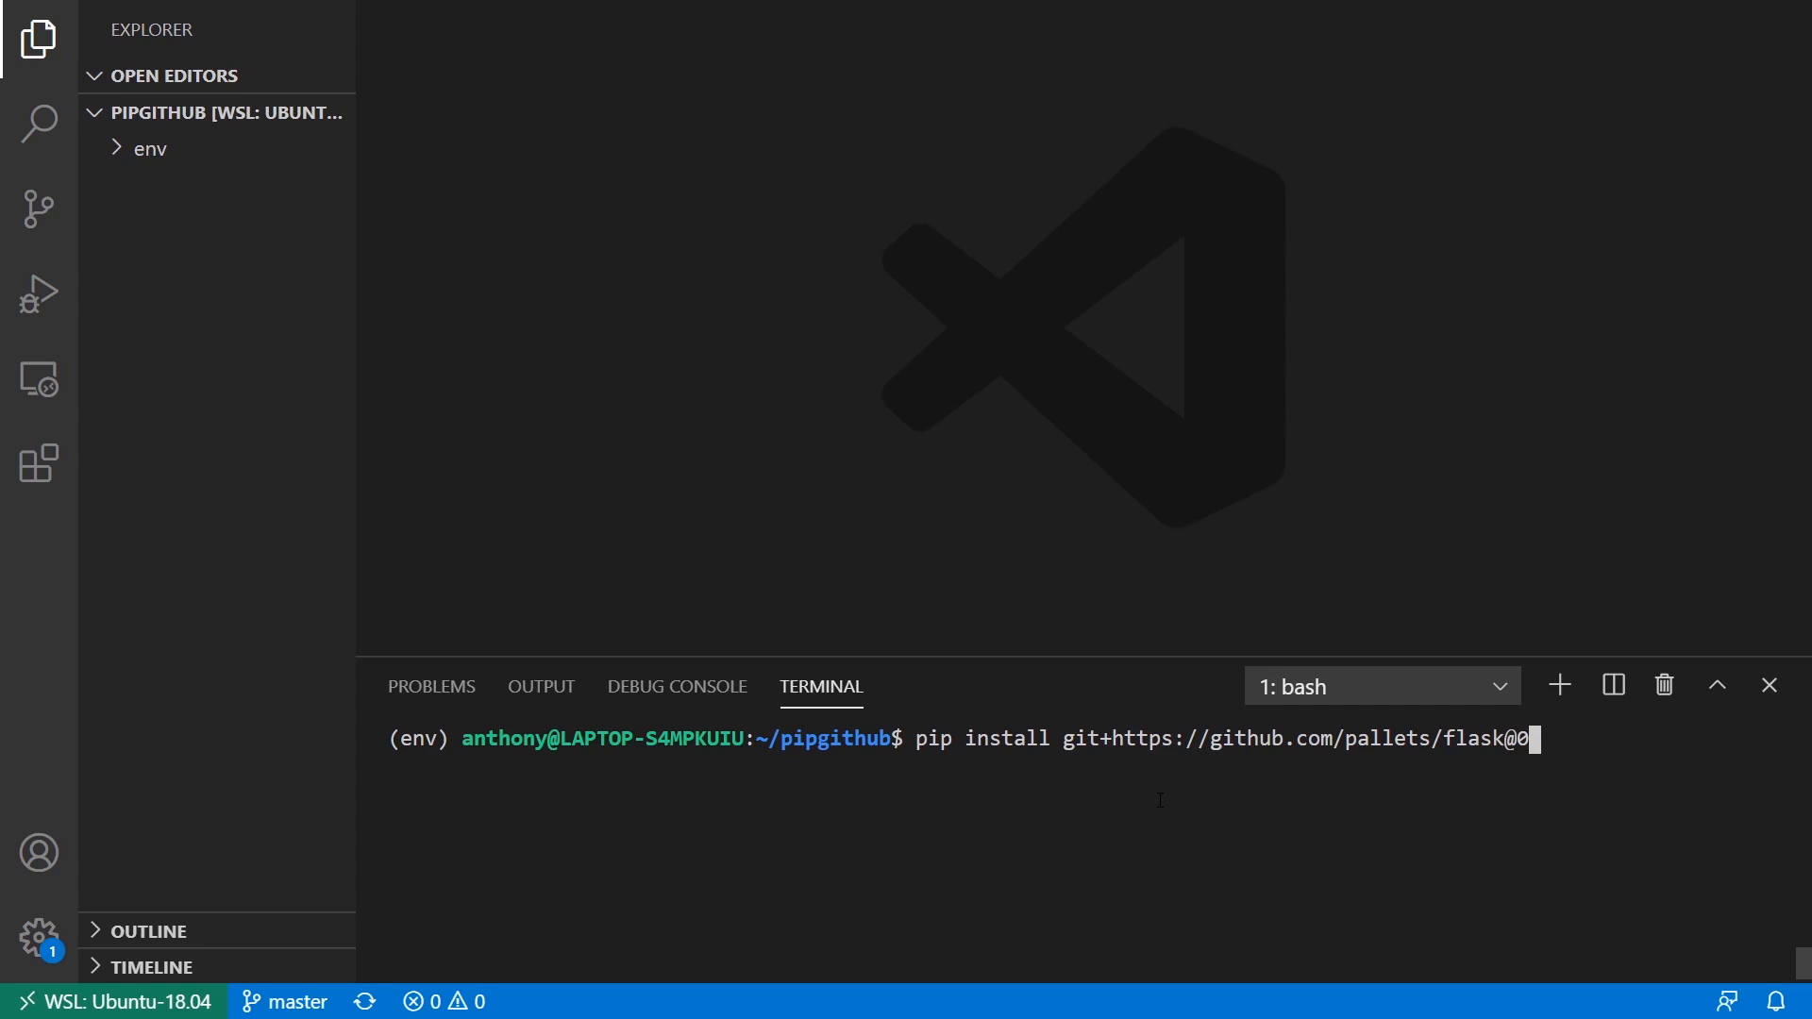
type(".5")
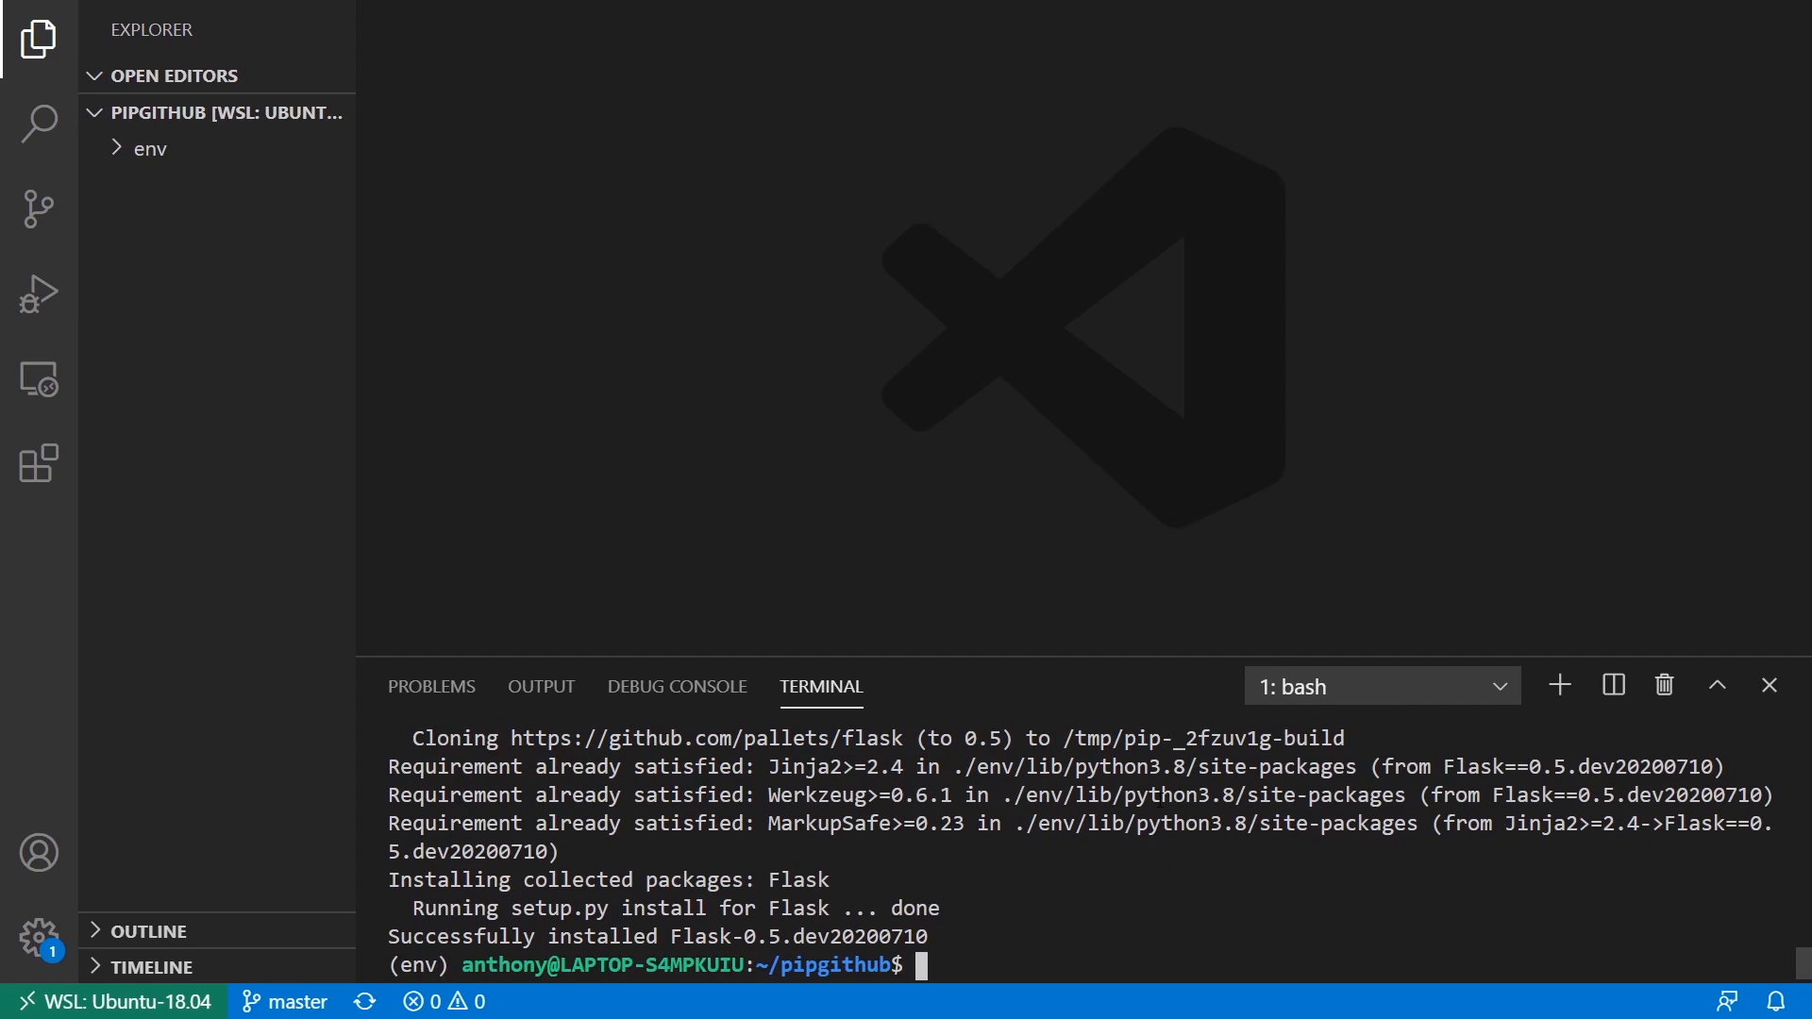
Verify with pip freeze that Flask 0.5.dev20200710 is installed
type("pip freeze")
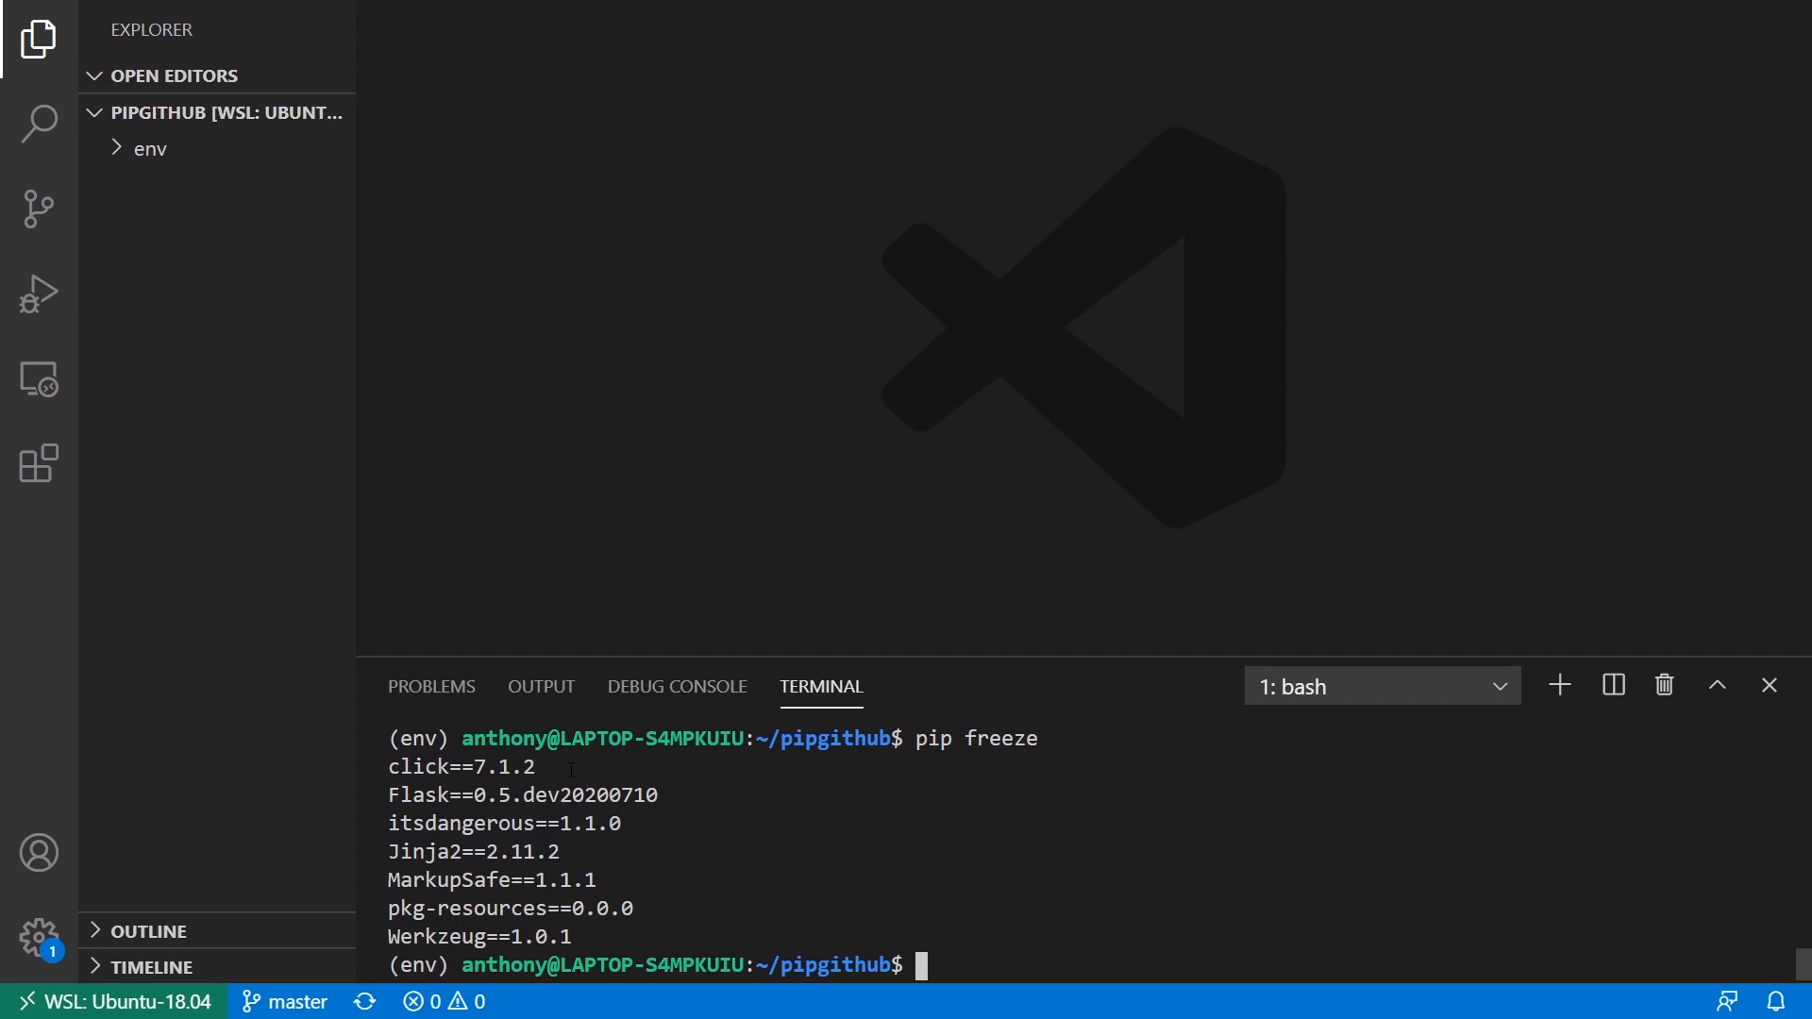
type("p")
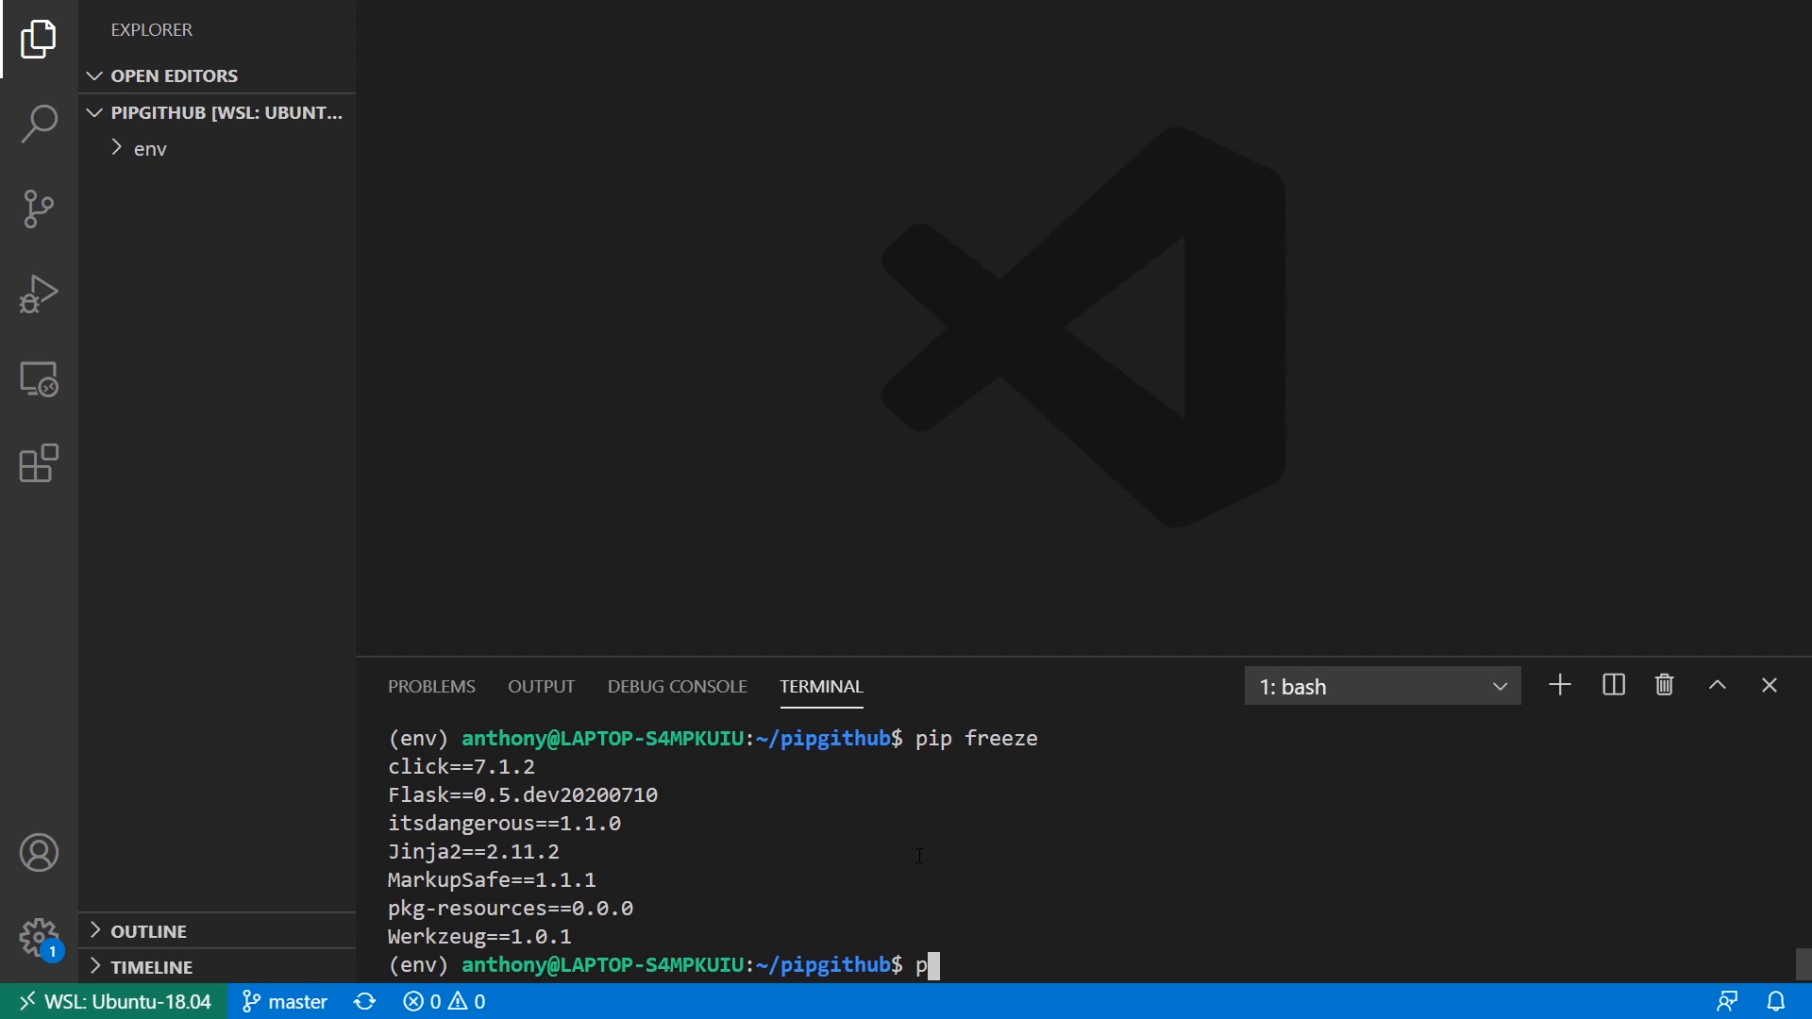